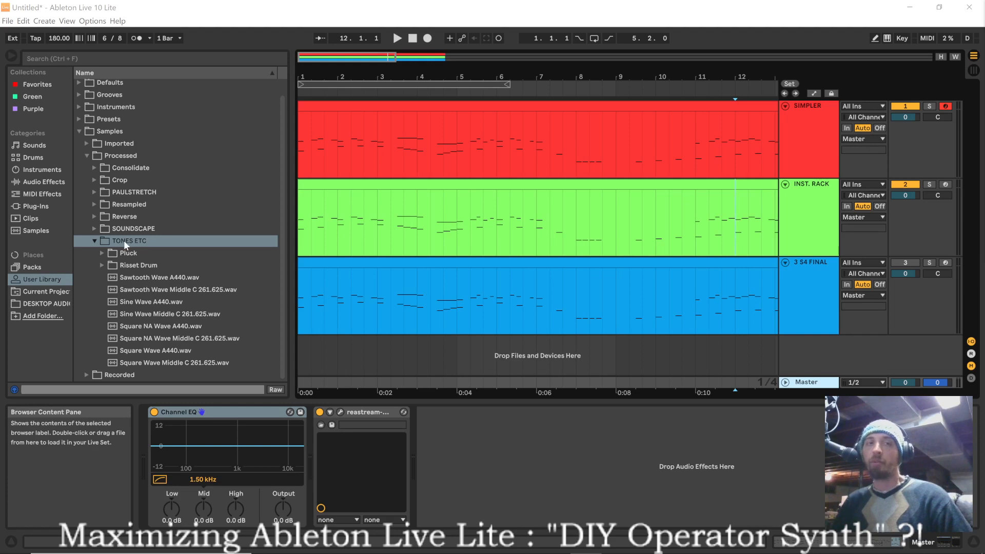
Browse the sample folders, preview the Sawtooth Wave A440 sample and show the SIMPLER track's instrument.
click(103, 253)
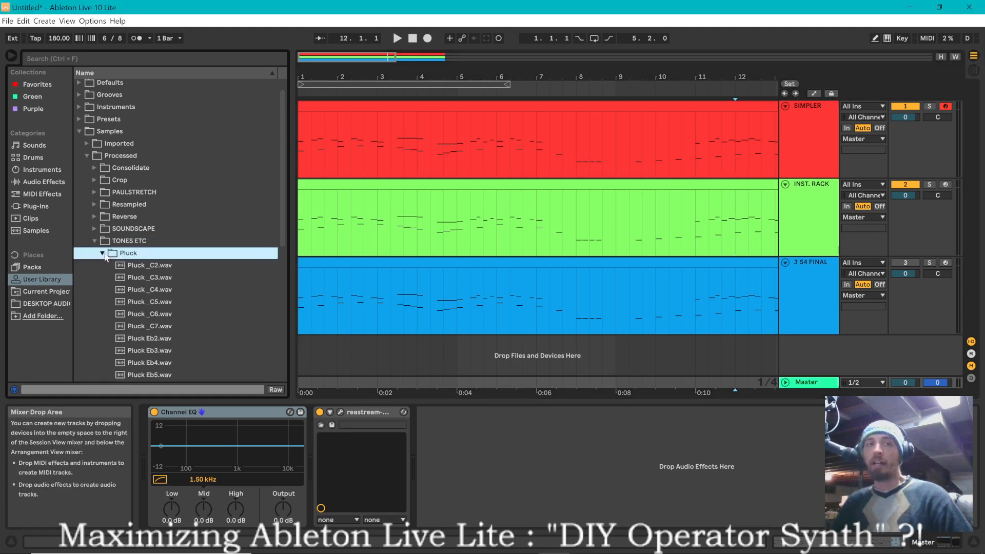
click(102, 252)
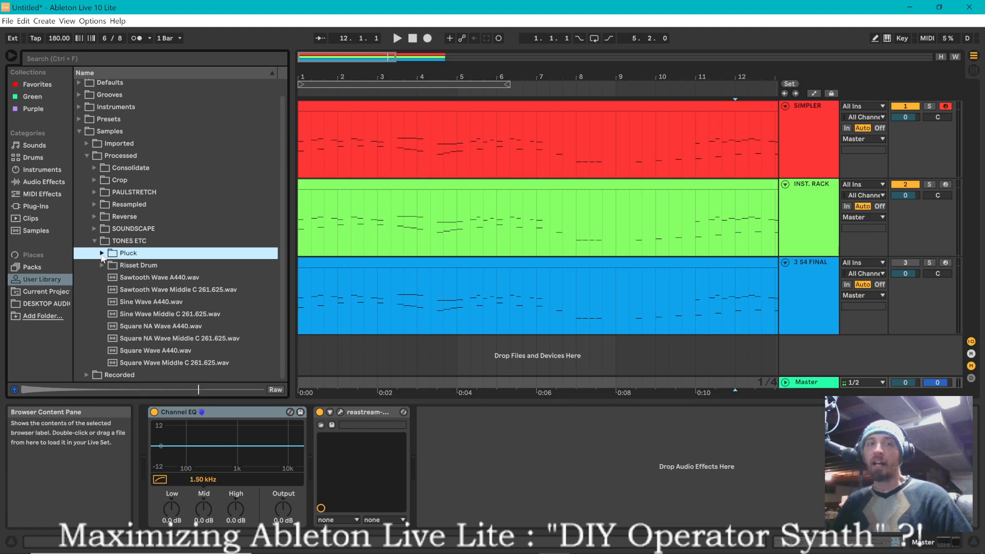
click(159, 277)
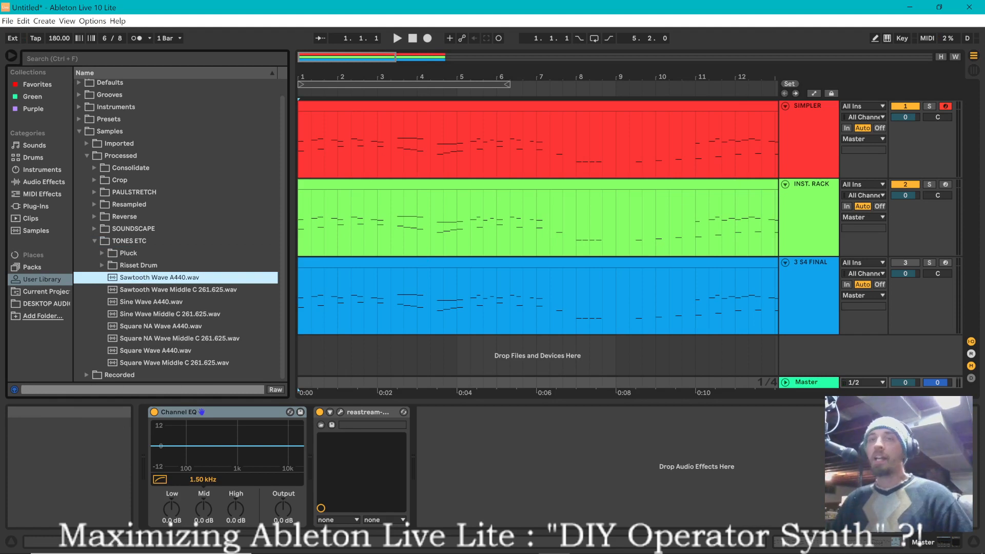
click(784, 185)
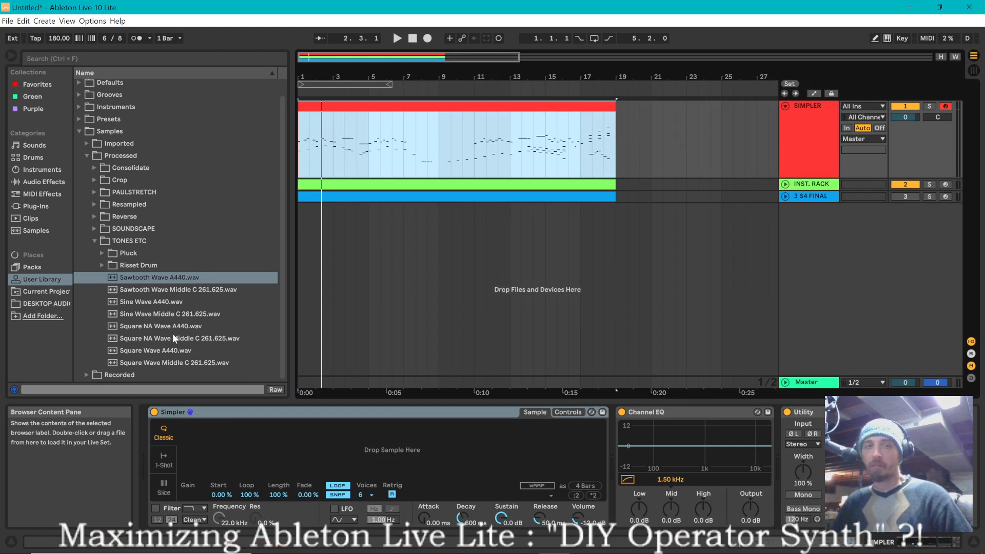
mouse_move(163, 342)
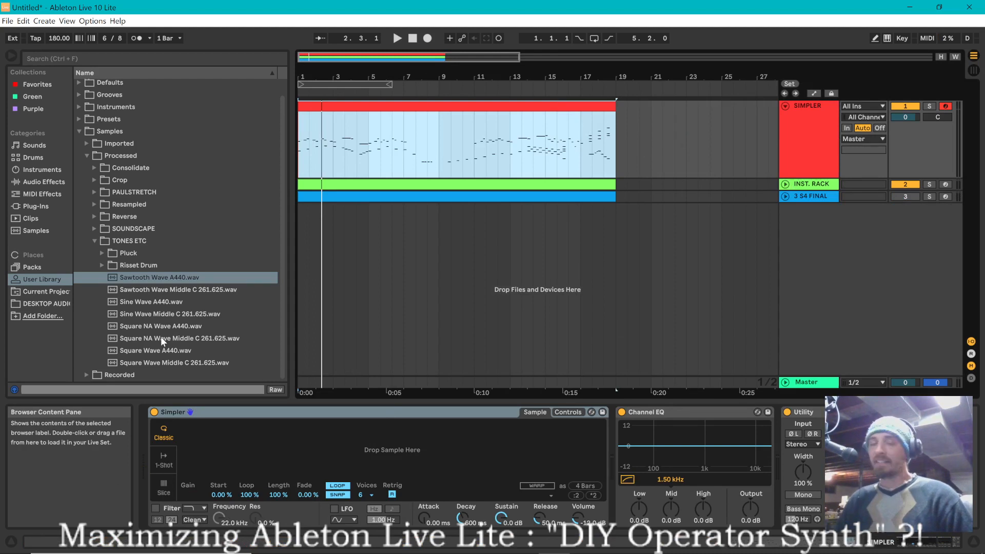
mouse_move(115, 326)
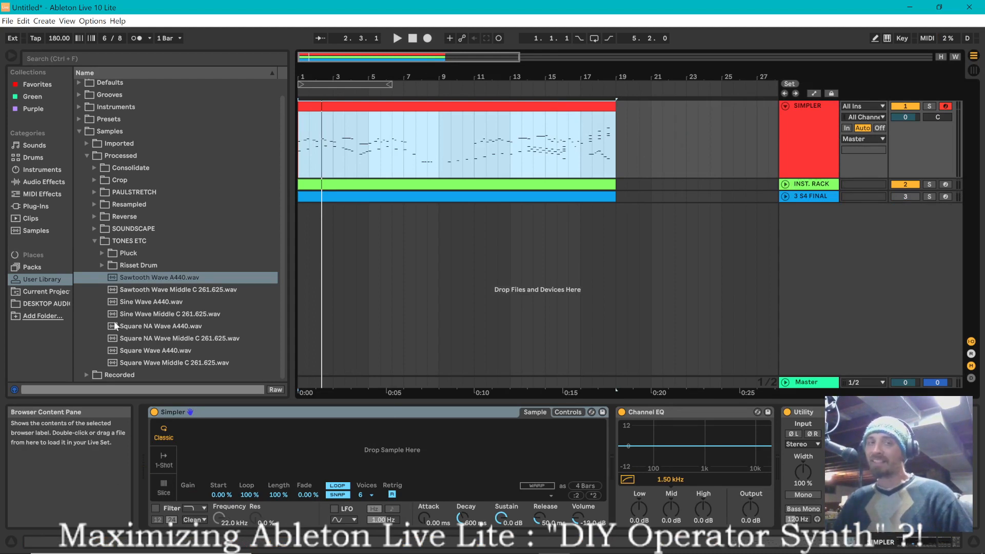
mouse_move(115, 315)
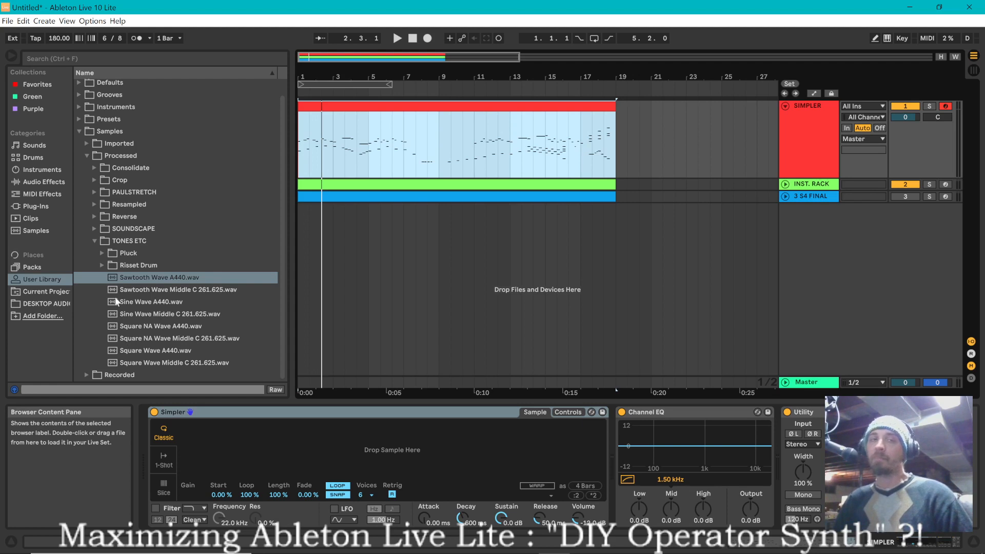
Browse TONES ETC down to the Sine Wave Middle C sample.
click(179, 290)
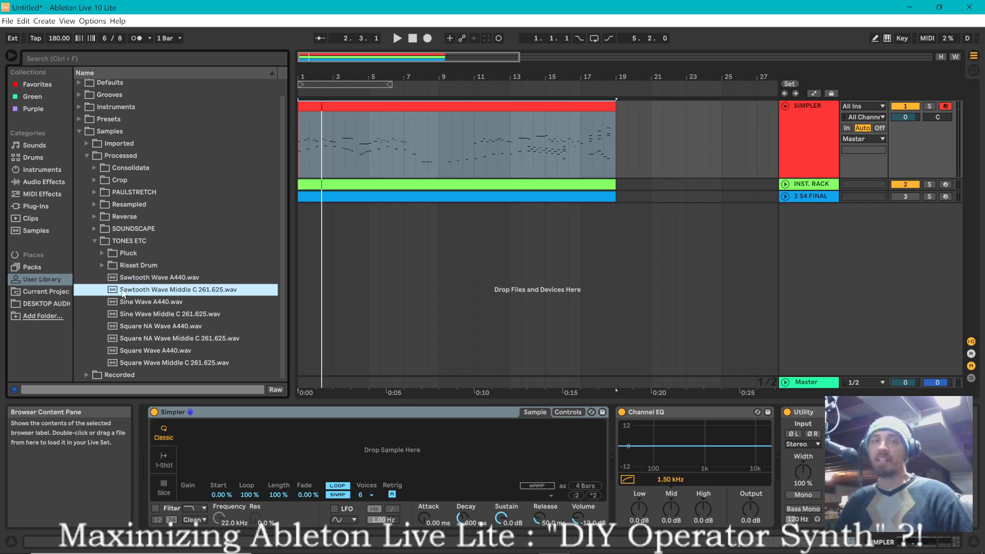
click(156, 314)
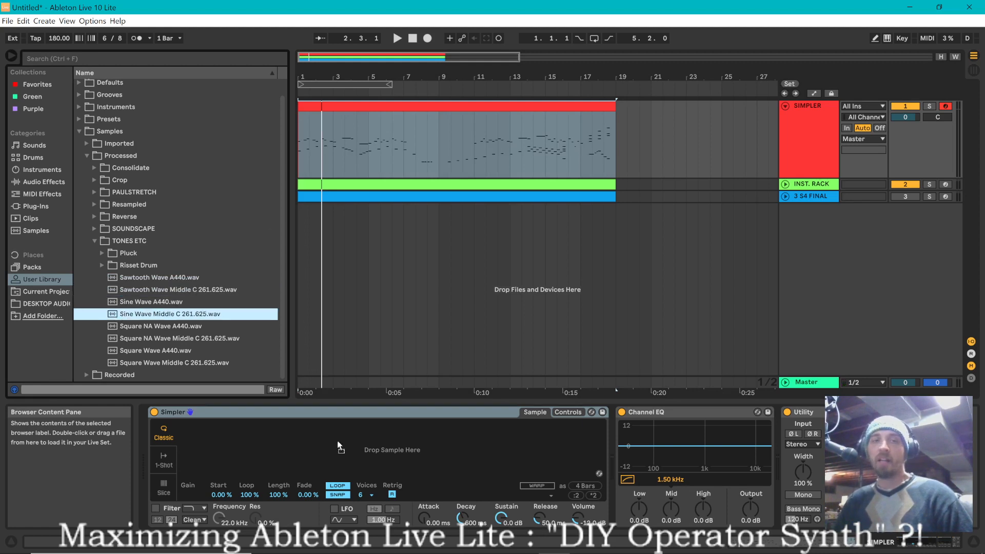
Load Sine Wave Middle C into the Simpler and start playing the melody clip.
double_click(170, 314)
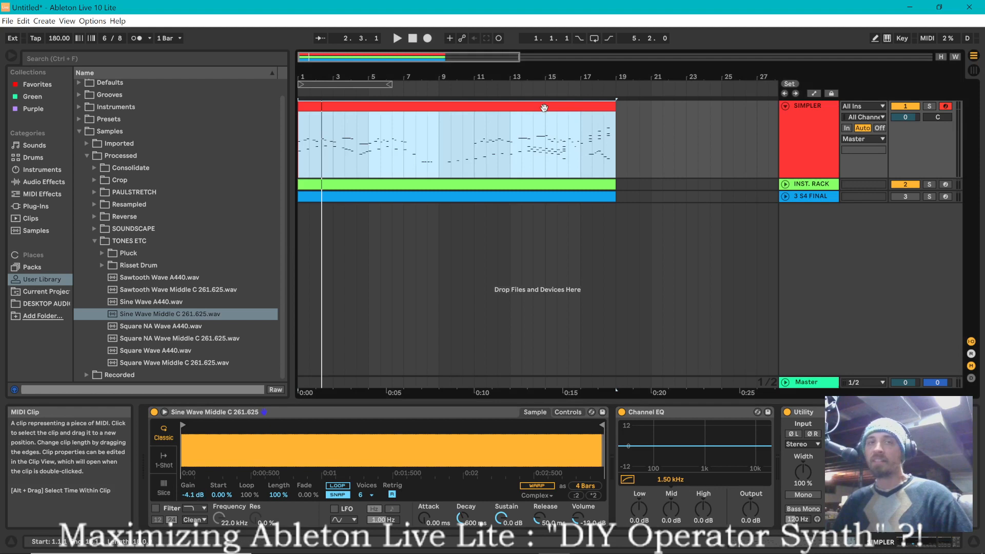
click(400, 38)
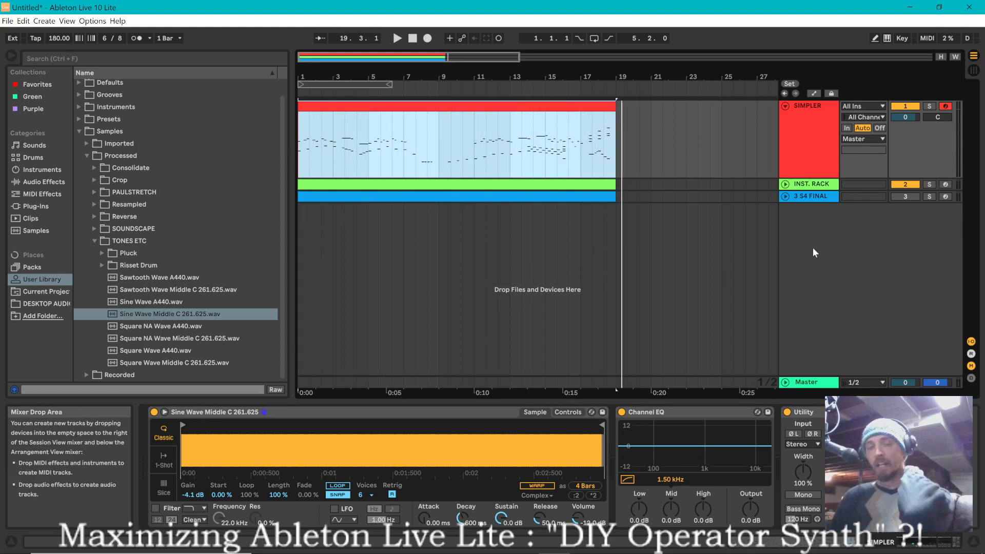
mouse_move(788, 271)
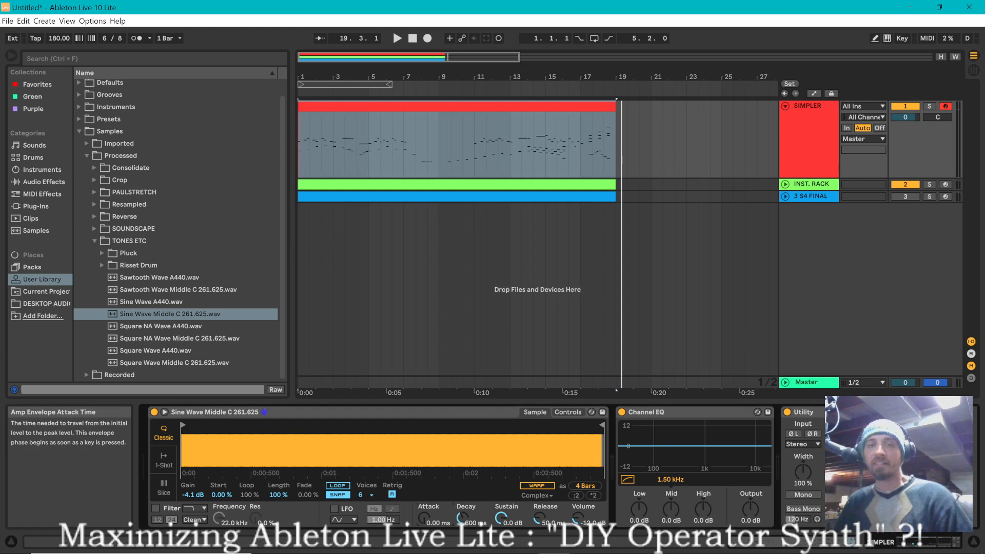
mouse_move(617, 392)
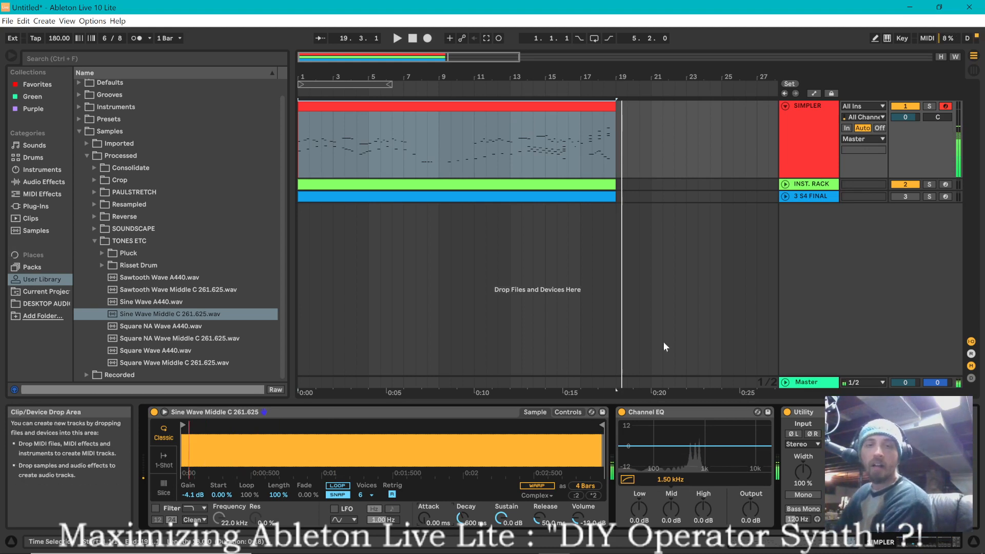
mouse_move(426, 516)
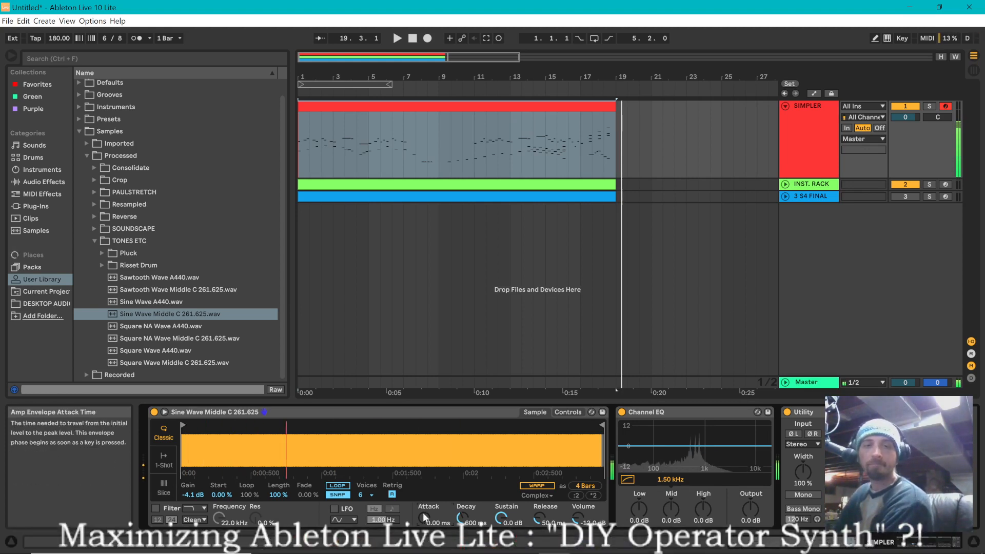
Set the amp envelope attack to about 874 ms and lower the sustain to -26 dB.
drag(427, 517, 427, 496)
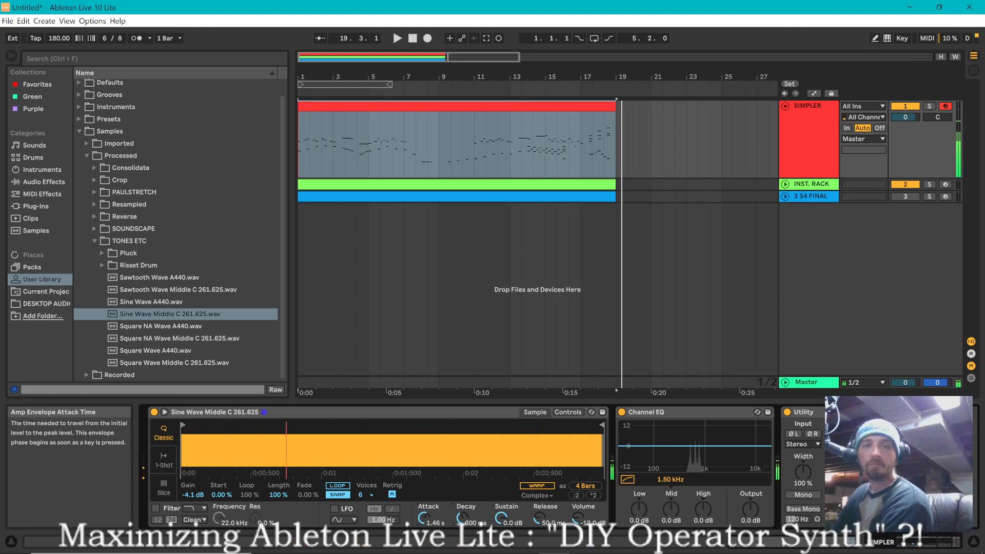
drag(423, 517, 424, 509)
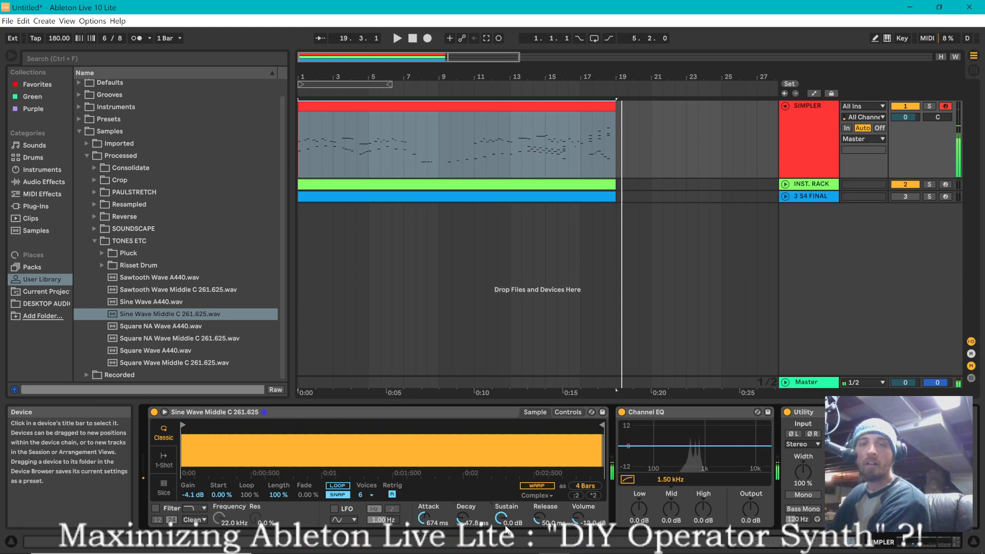
drag(505, 518, 505, 525)
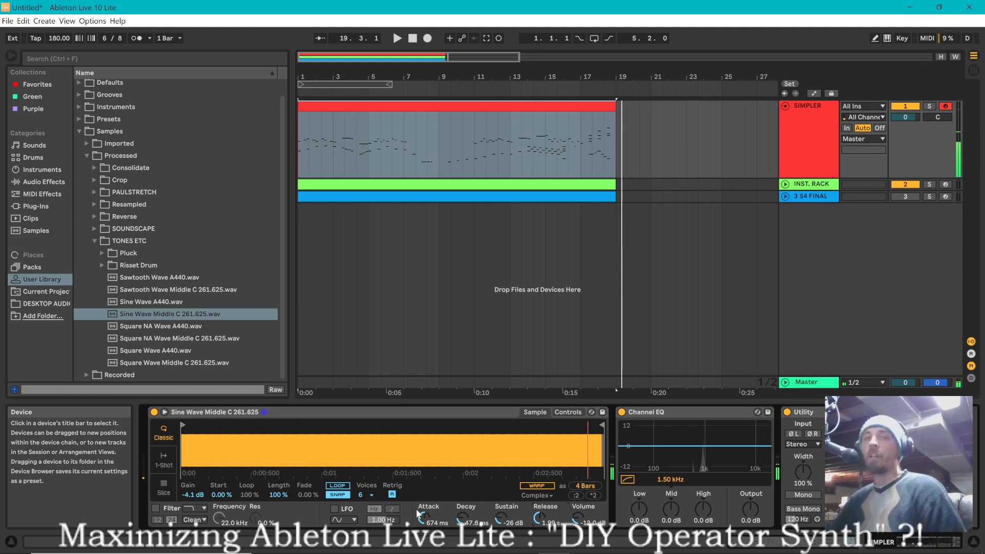
mouse_move(449, 520)
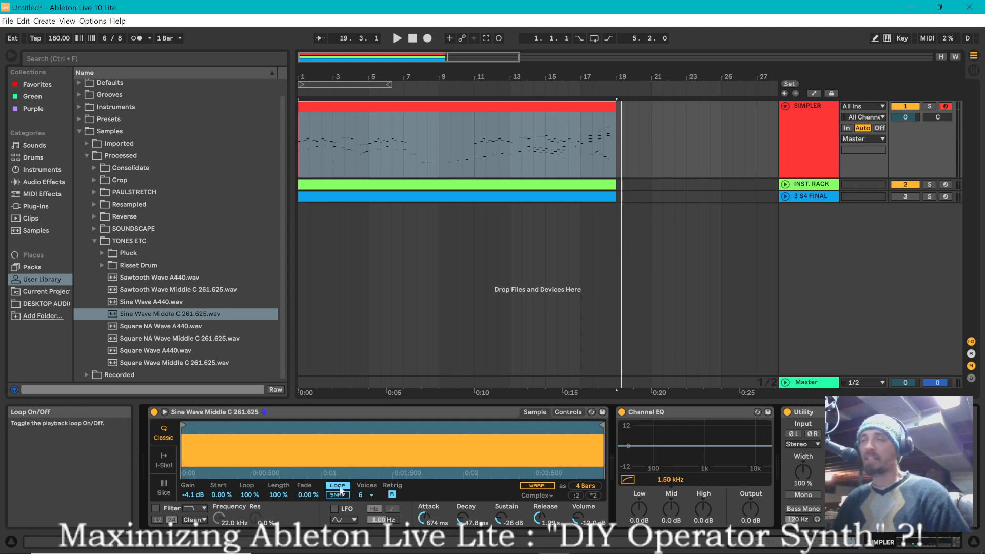
mouse_move(345, 462)
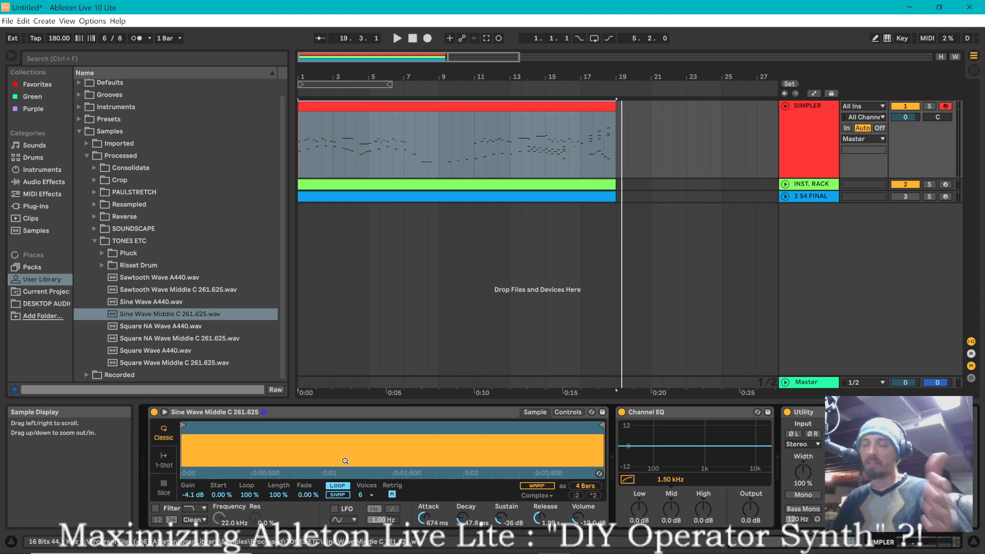
mouse_move(326, 453)
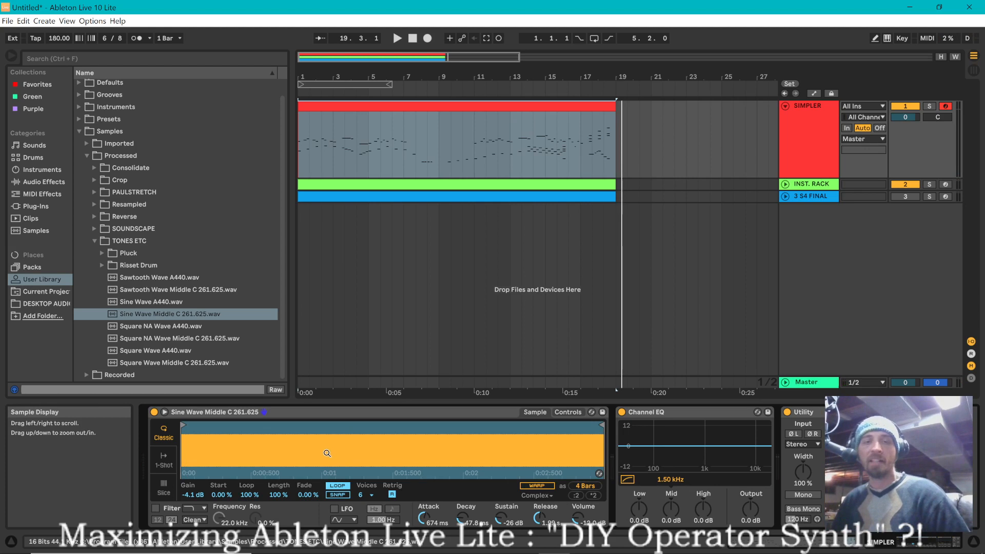
mouse_move(337, 488)
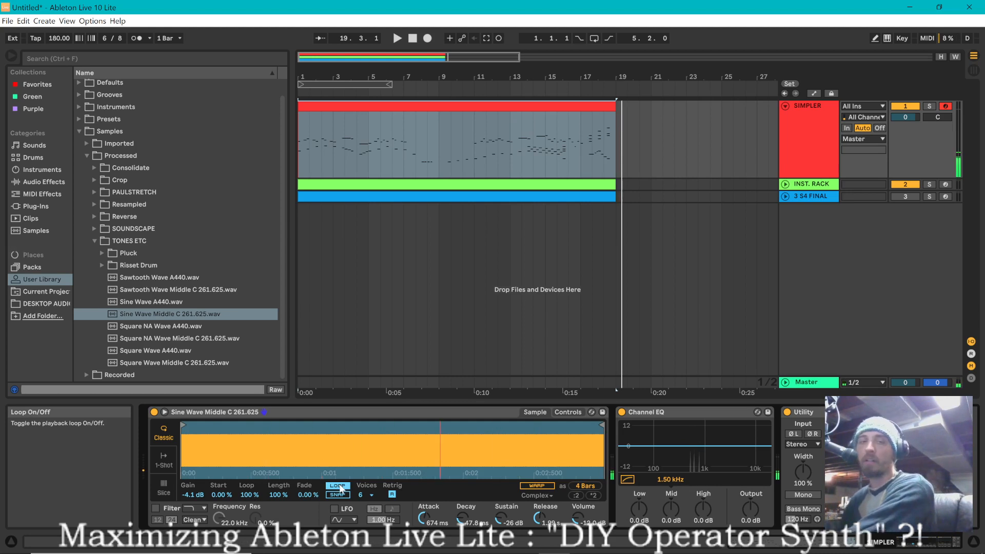
mouse_move(498, 521)
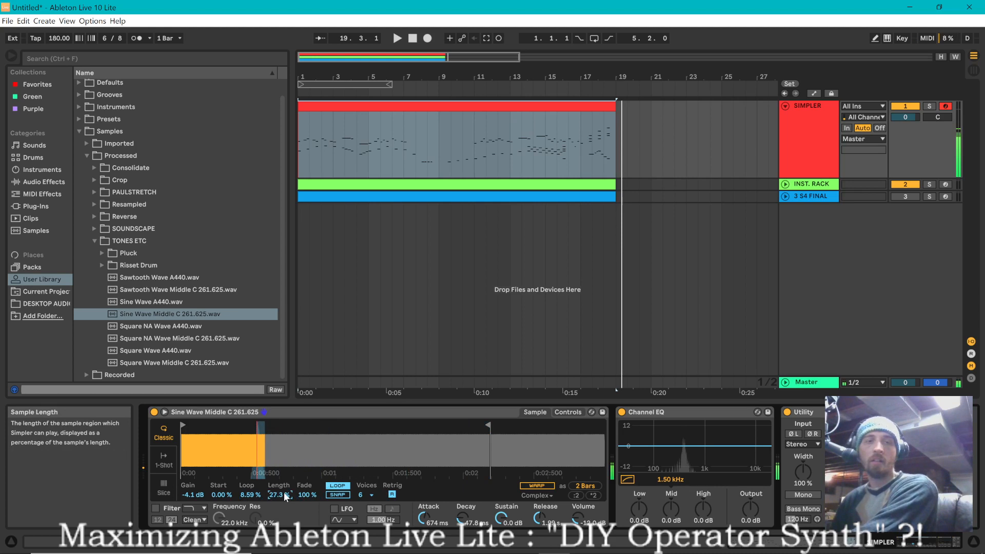
Trim the sample region to 30.5% and the loop to about 24.2%.
drag(275, 494, 275, 484)
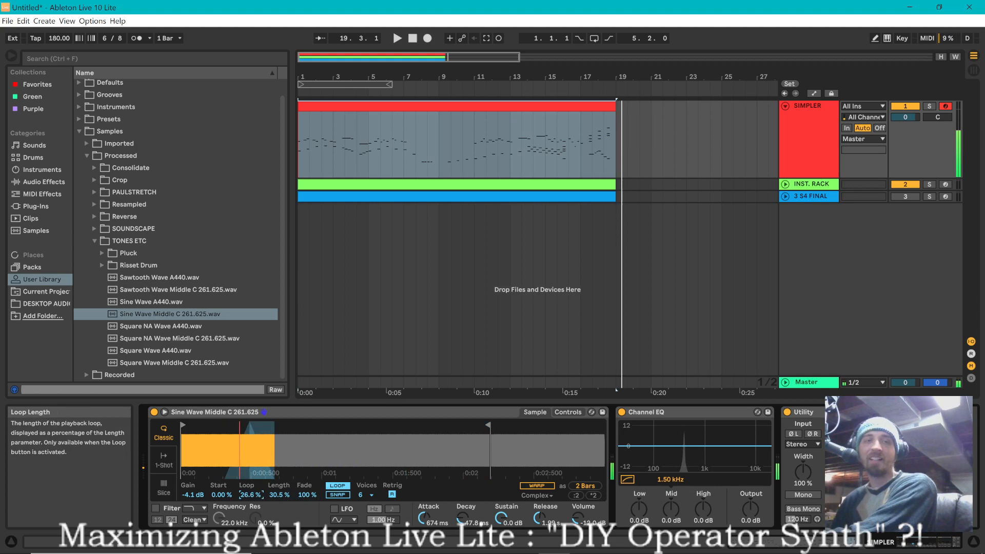
drag(251, 495, 251, 500)
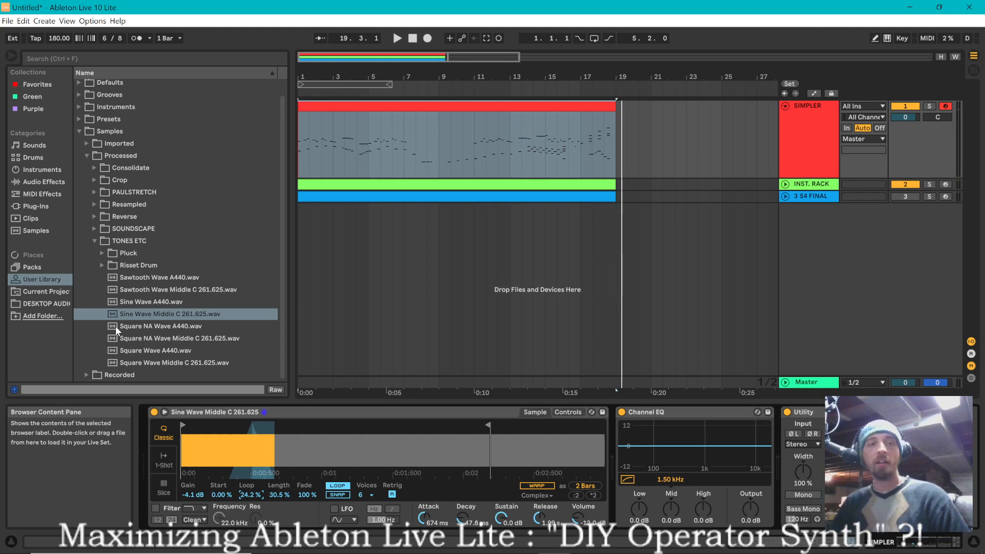
mouse_move(116, 304)
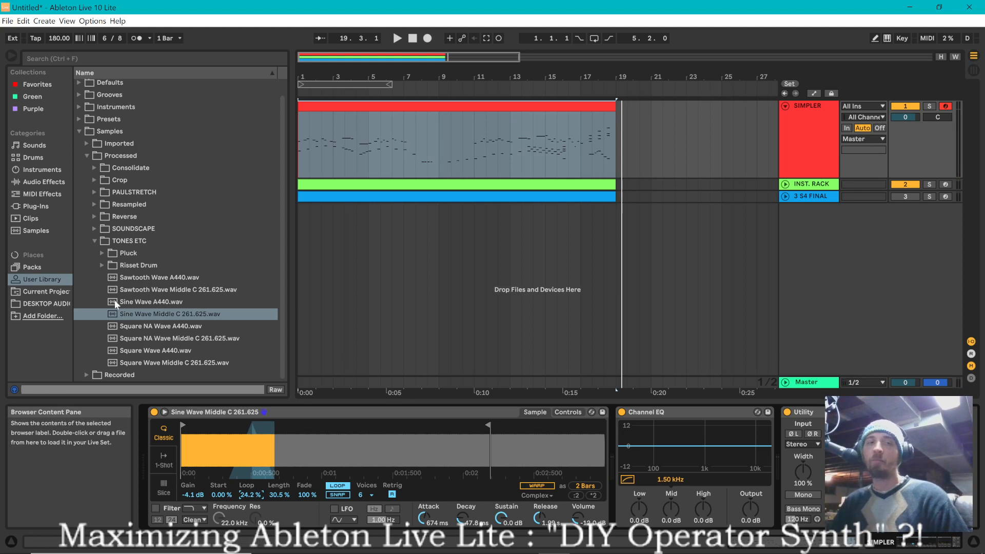
Browse the device folders to the Instrument Rack for the INST. RACK track.
click(94, 228)
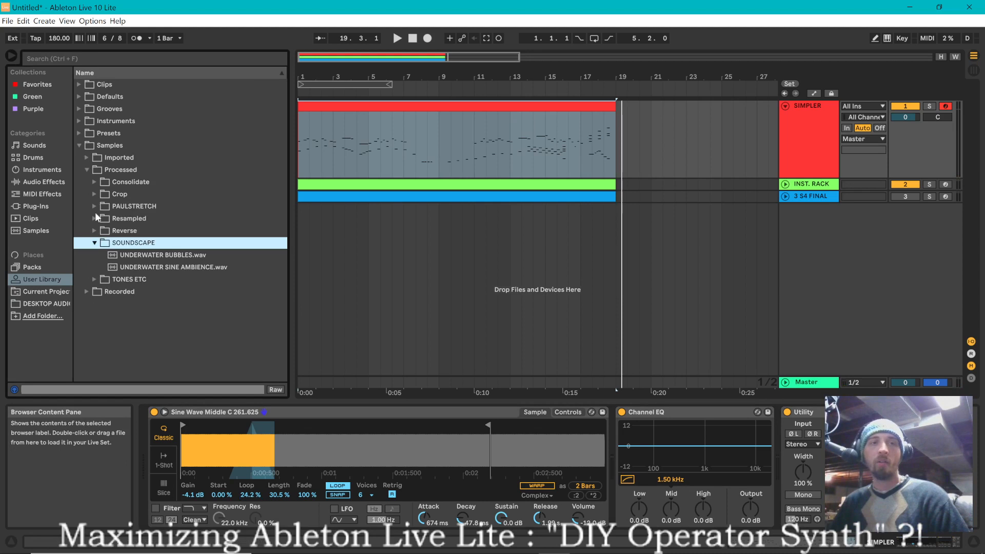
click(94, 206)
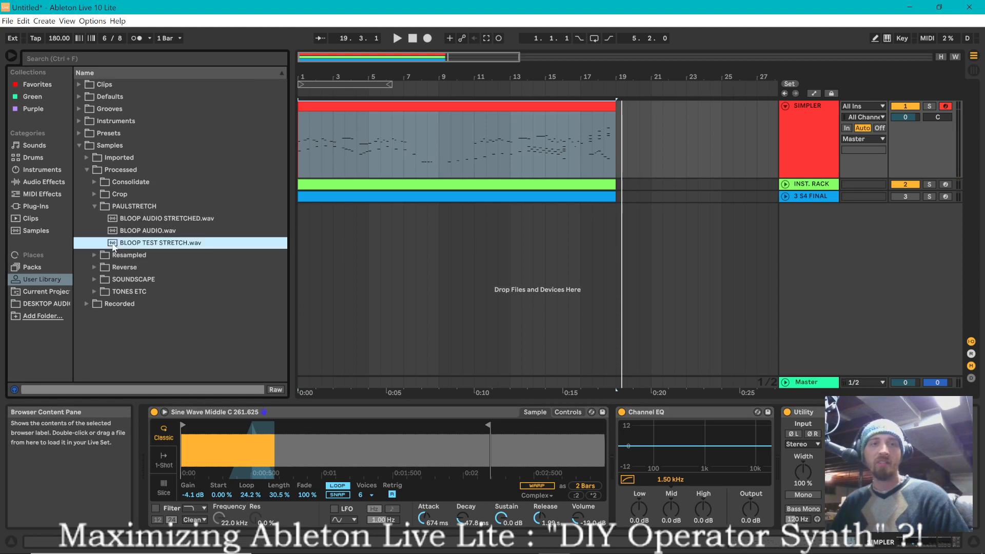
click(160, 242)
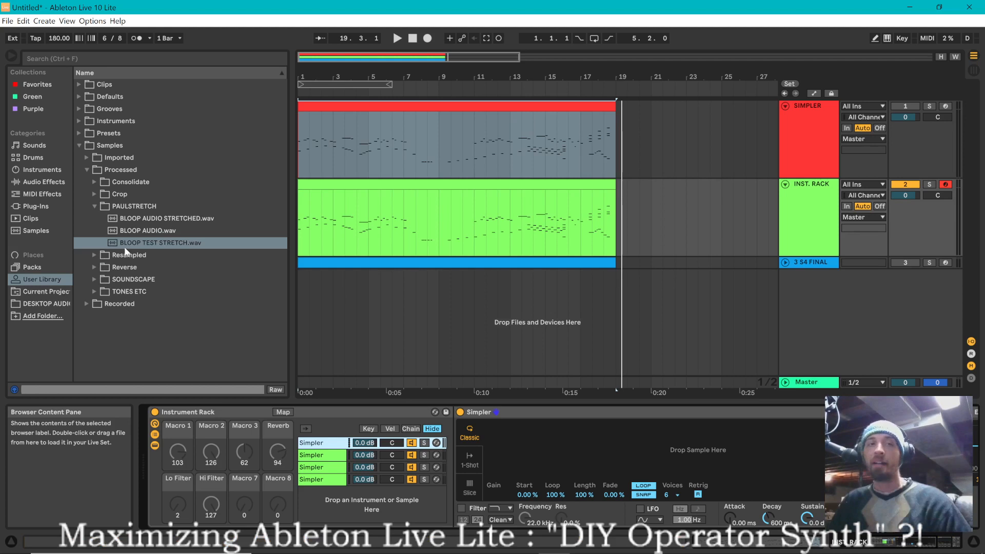
mouse_move(98, 287)
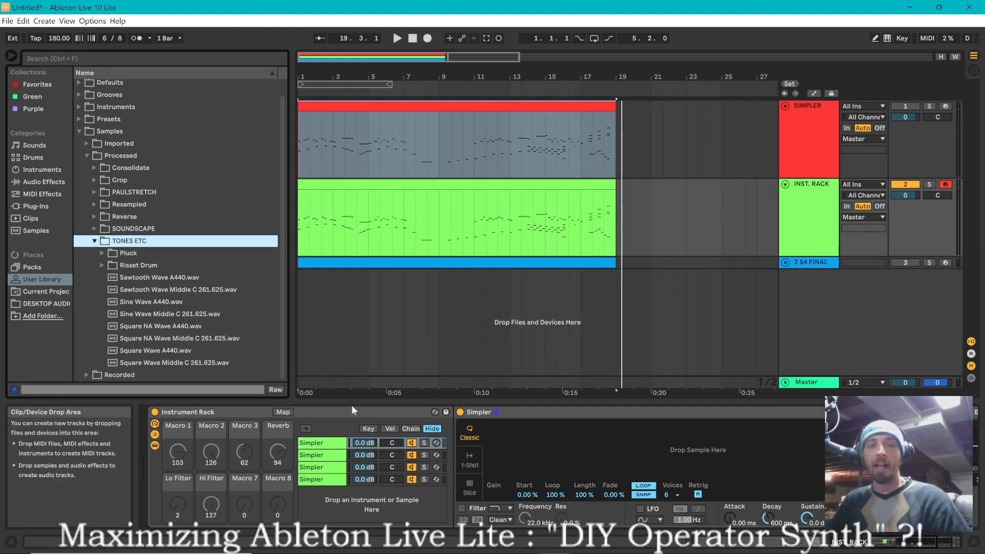
Show the INST. RACK track's rack and select its first empty Simpler chain.
click(809, 221)
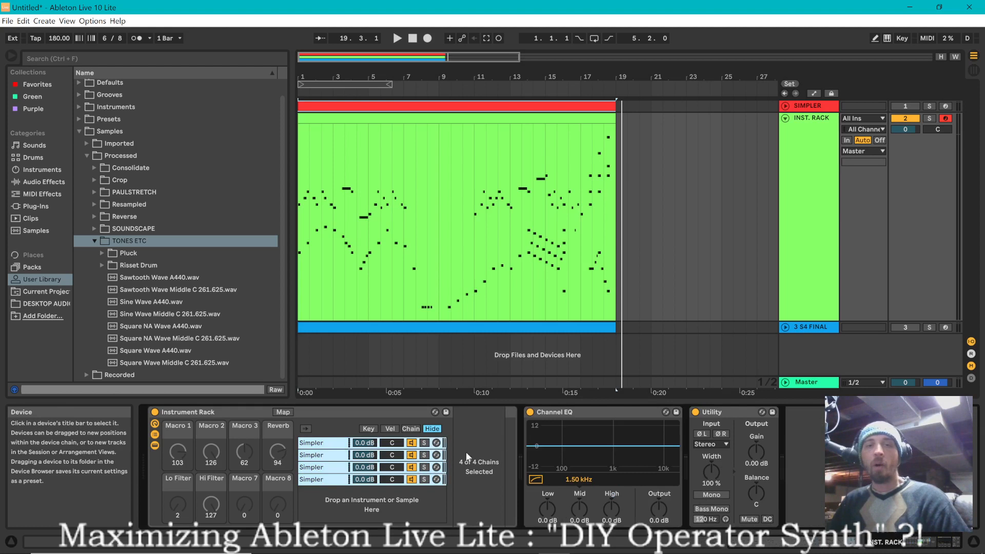
click(311, 443)
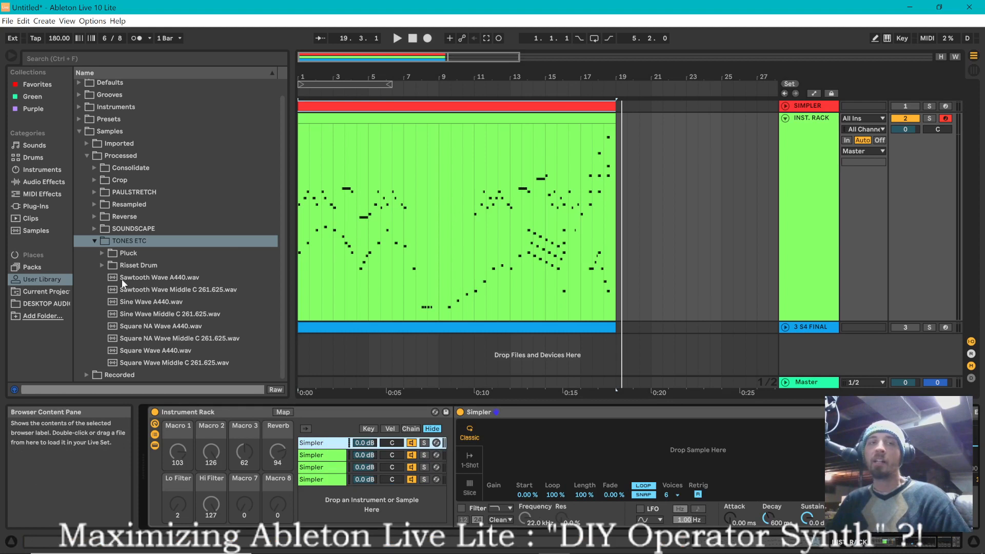
mouse_move(116, 301)
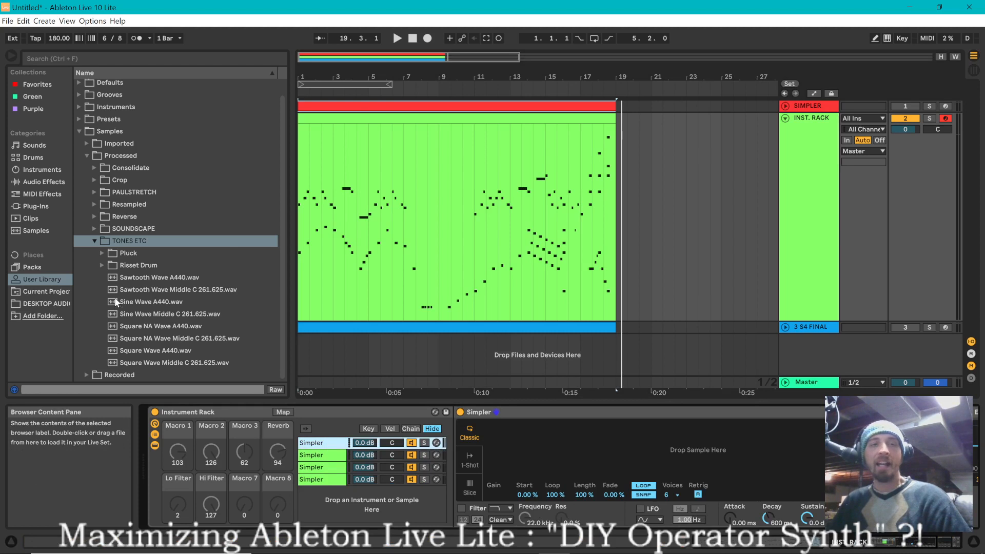
Load Sine, Square NA, Square and Sawtooth Wave Middle C samples into the four Simpler chains.
click(169, 314)
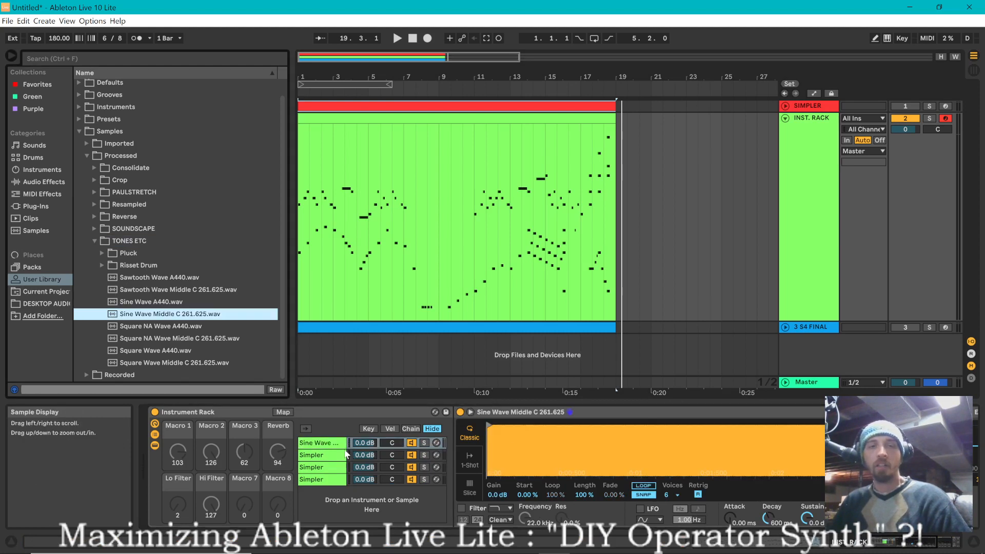
click(320, 455)
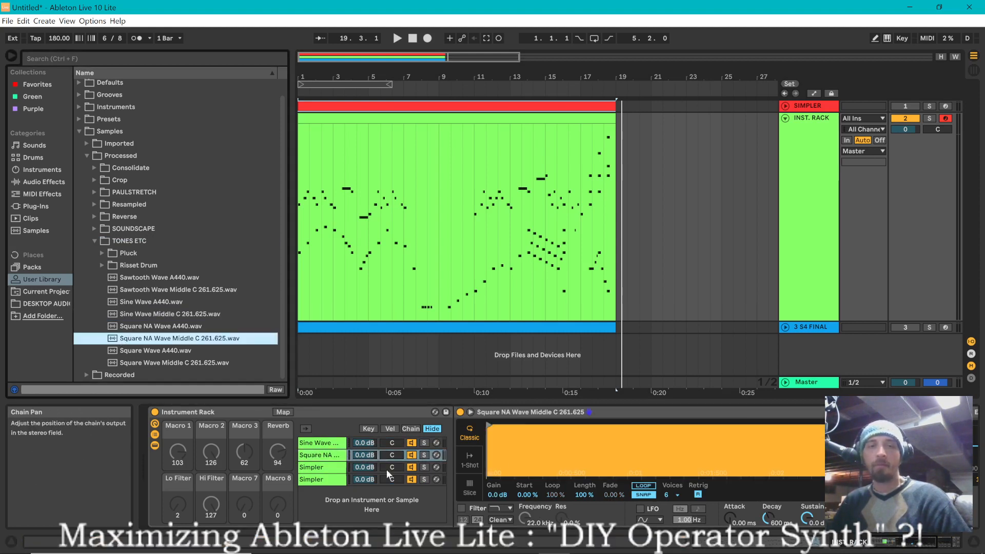
click(321, 466)
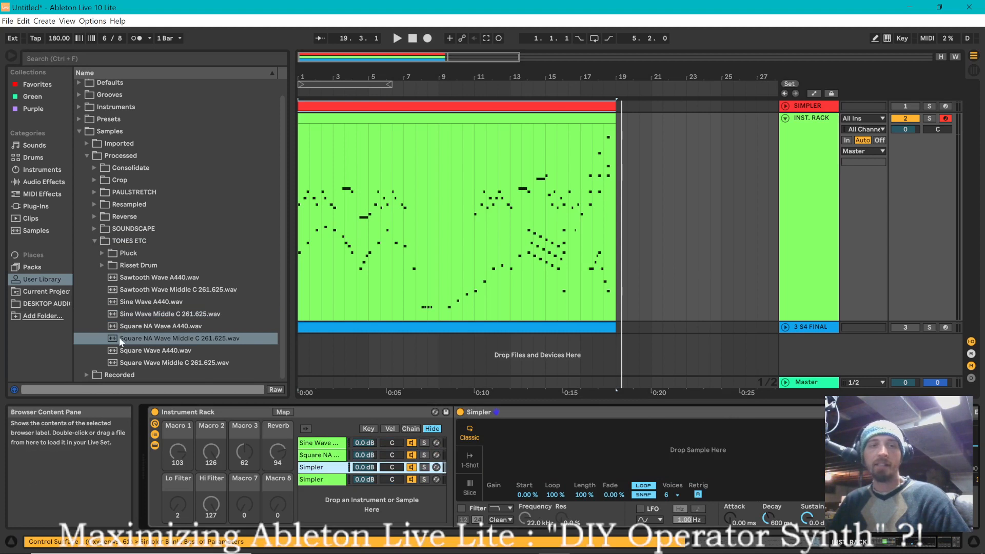
click(173, 363)
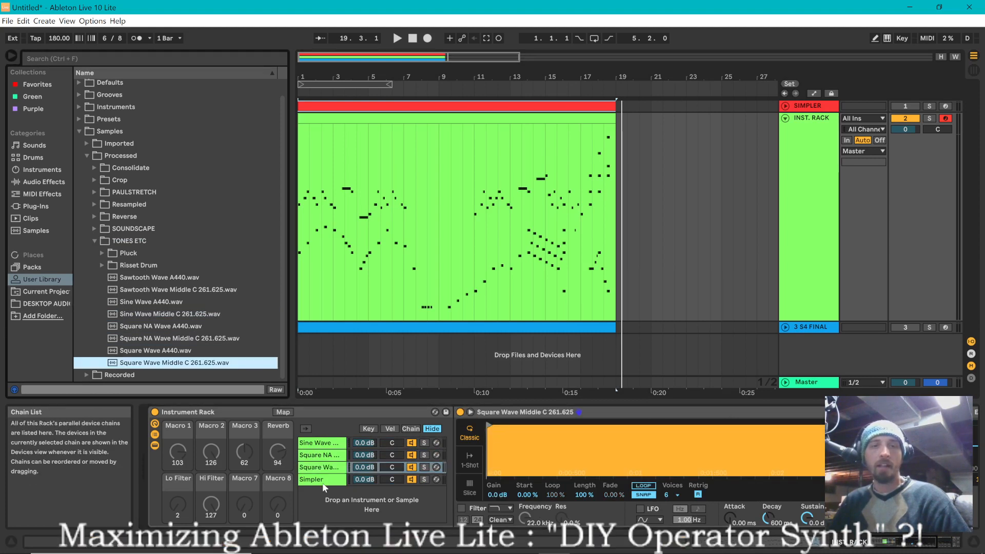
click(322, 480)
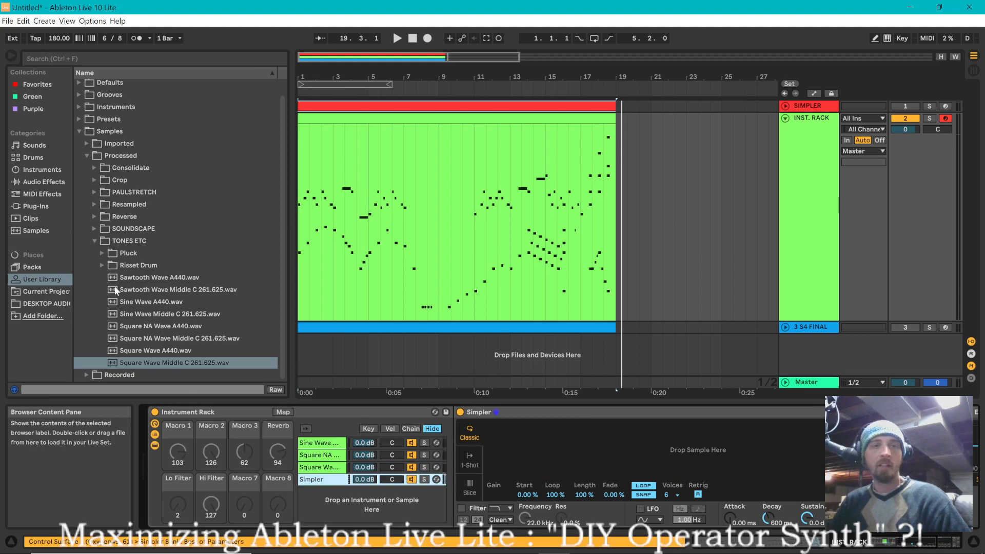
click(179, 289)
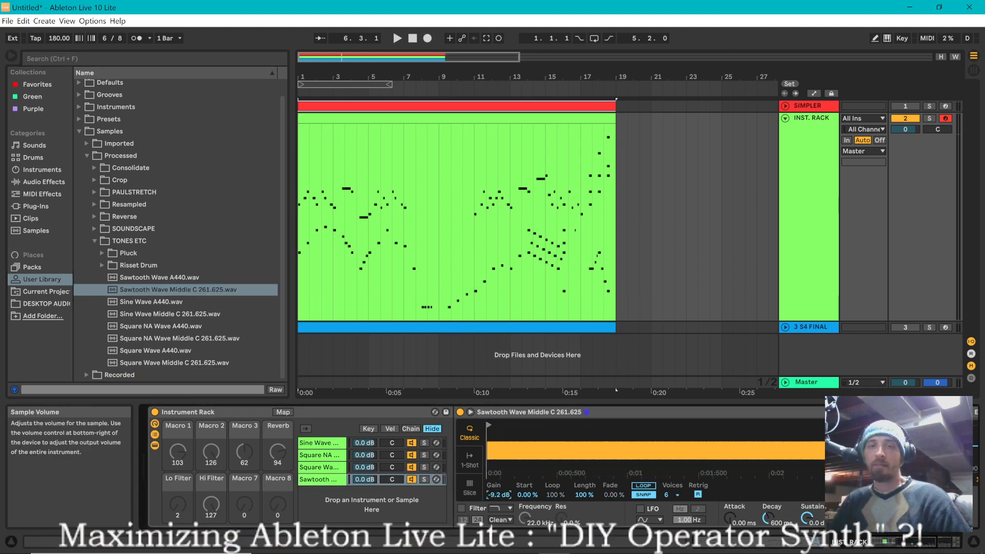
Lower the sine chain Simpler's gain to -3.5 dB and deactivate the original SIMPLER track.
click(321, 467)
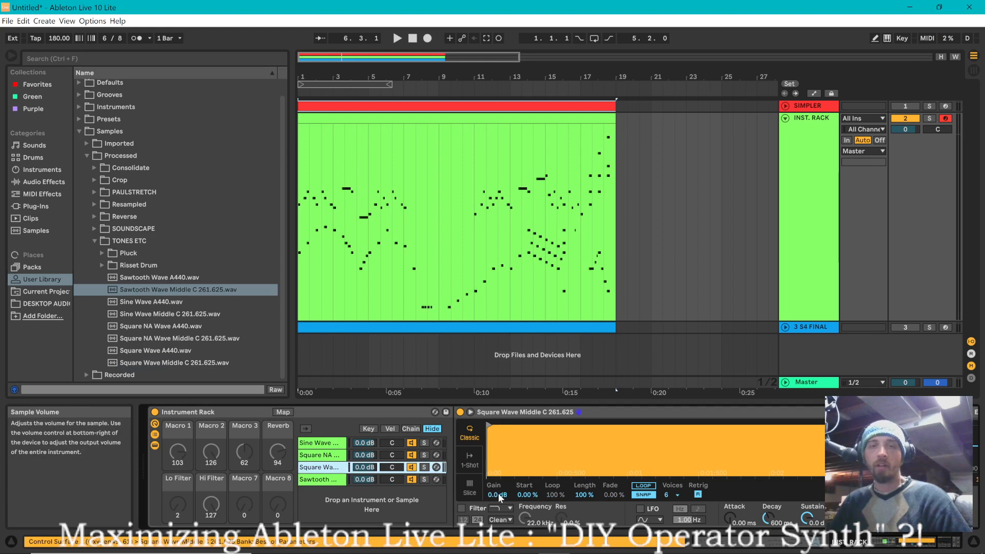
click(321, 456)
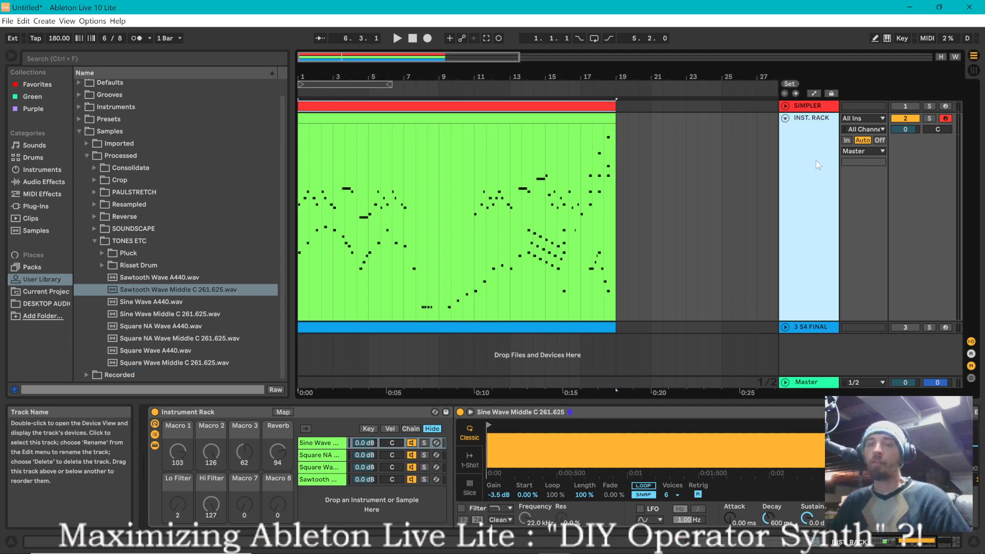
mouse_move(786, 106)
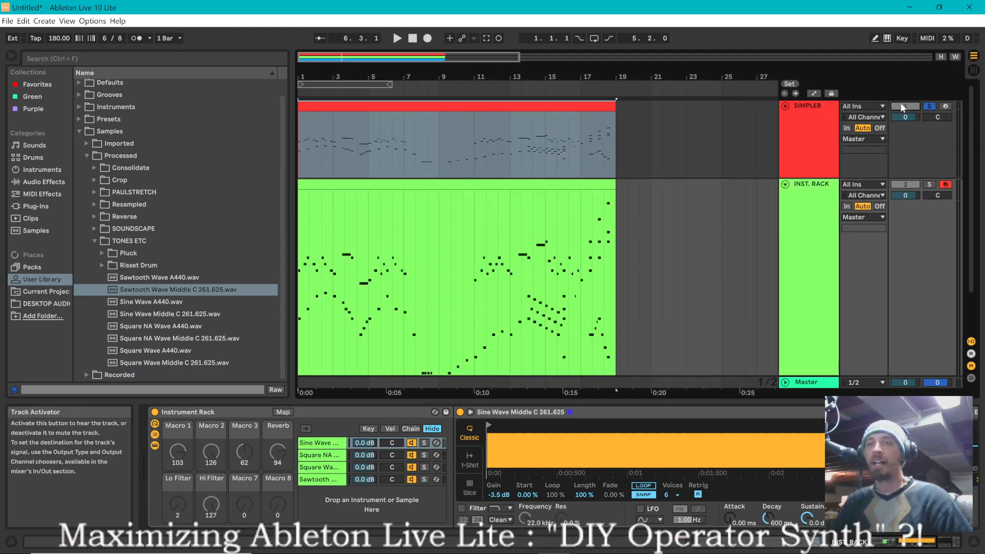
click(399, 39)
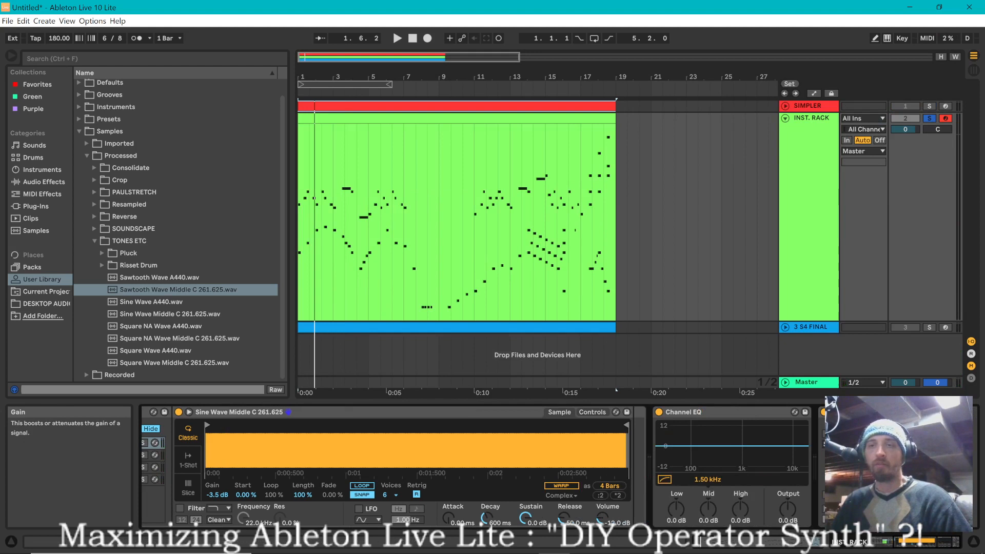
click(400, 39)
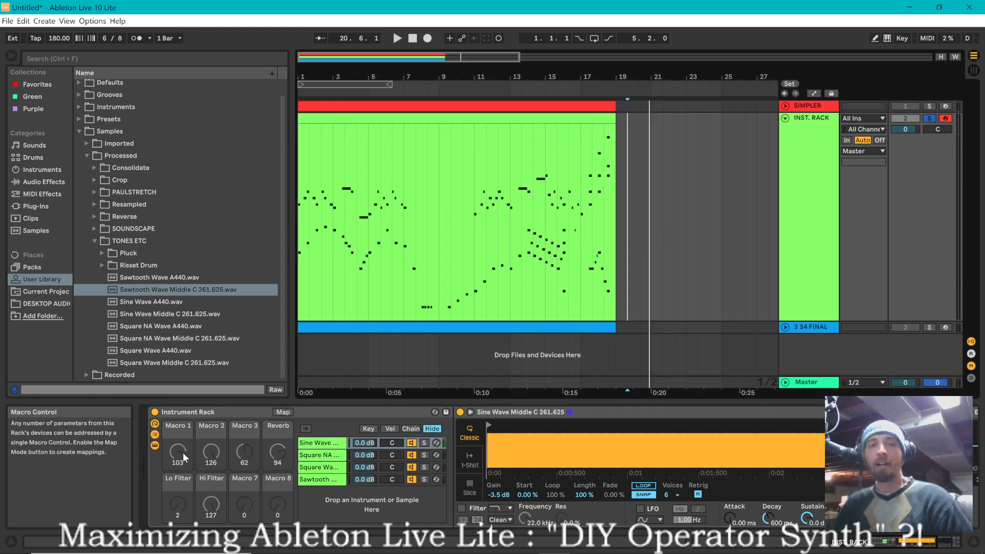
Map the four chain volumes to Macros 1–4, balance their levels, and show the key zones.
right_click(363, 443)
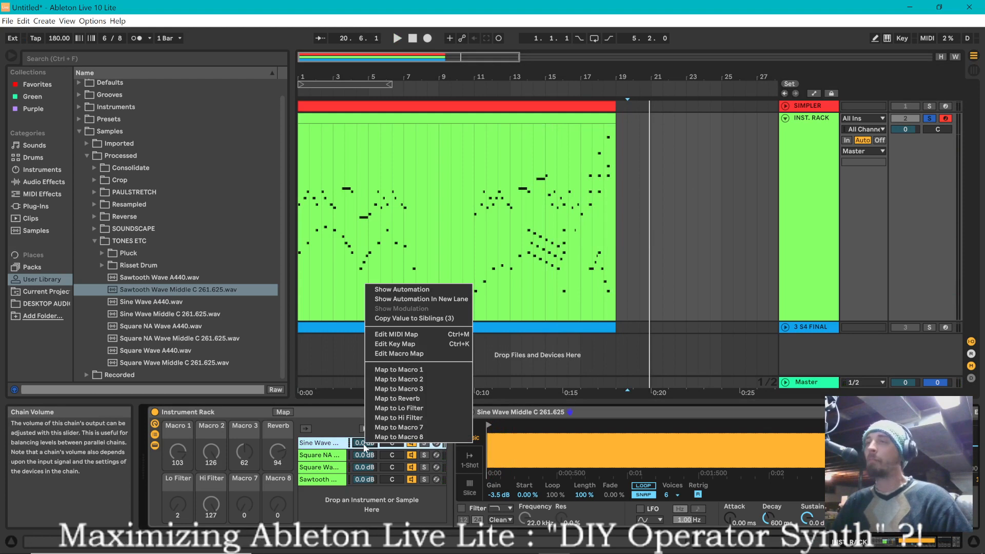
mouse_move(416, 344)
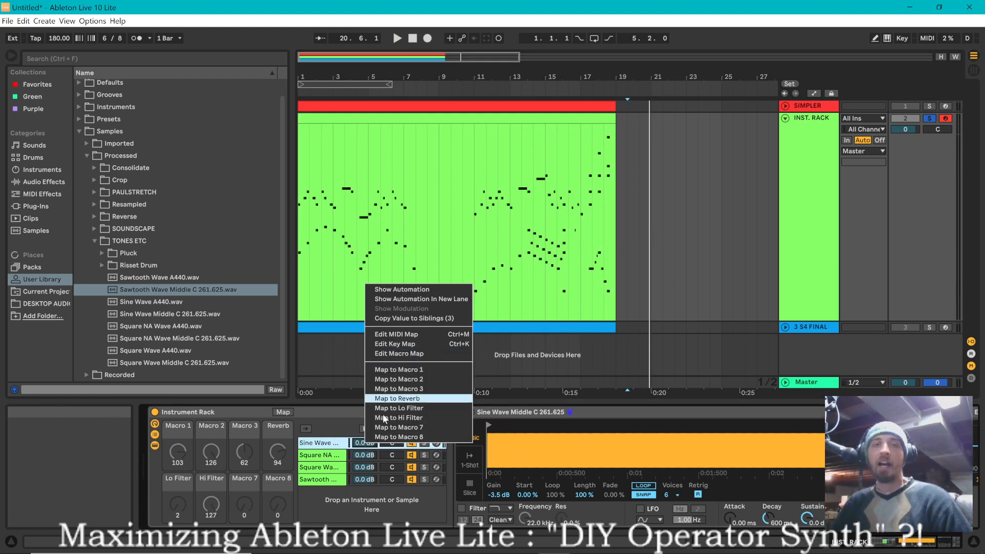
mouse_move(398, 371)
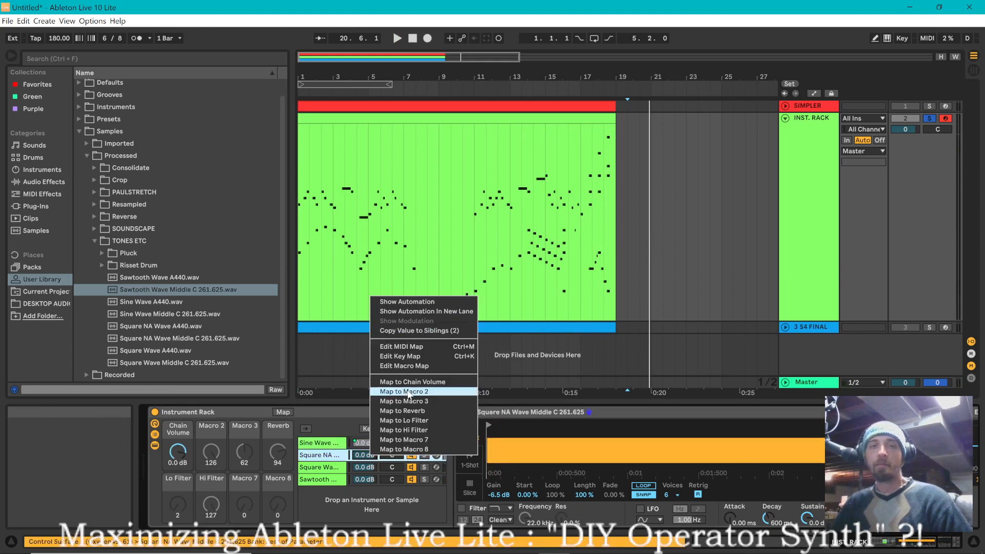
click(404, 392)
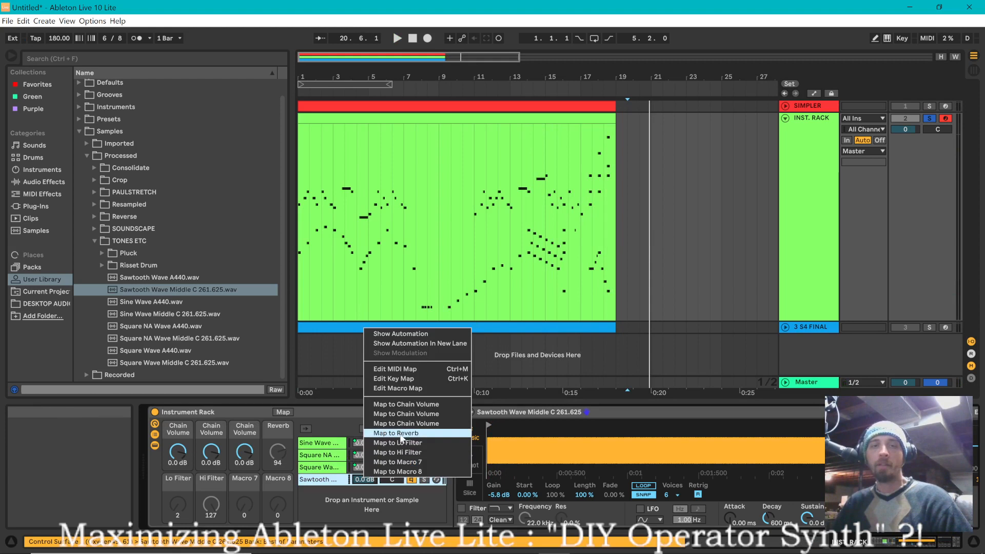
click(395, 433)
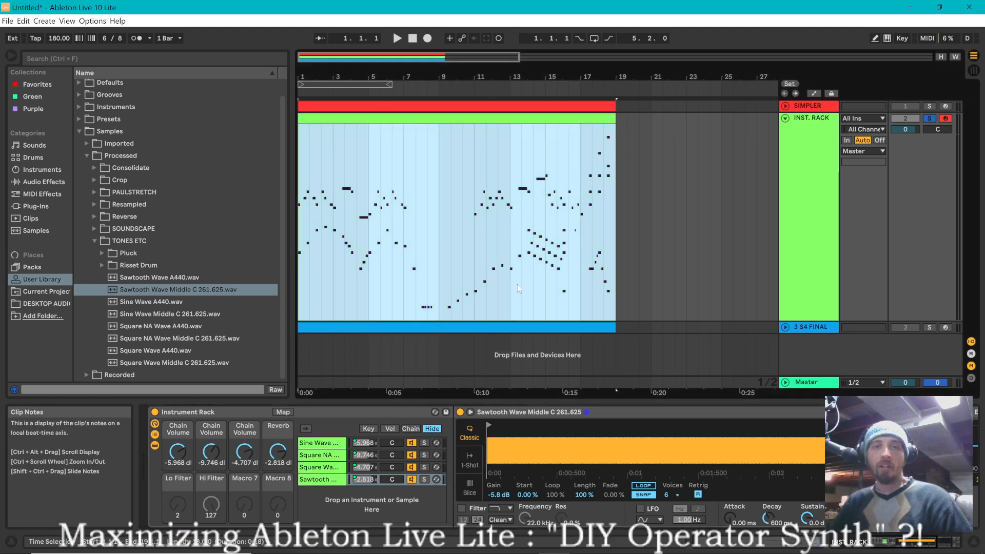
click(368, 429)
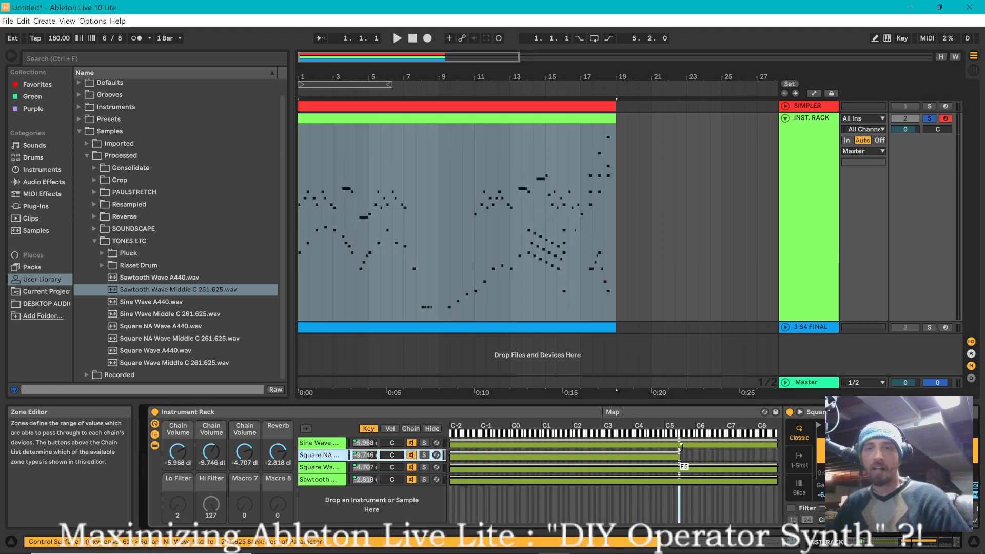
Drag the Square Wave and Sawtooth chain key zones to end around G2.
drag(681, 465, 773, 466)
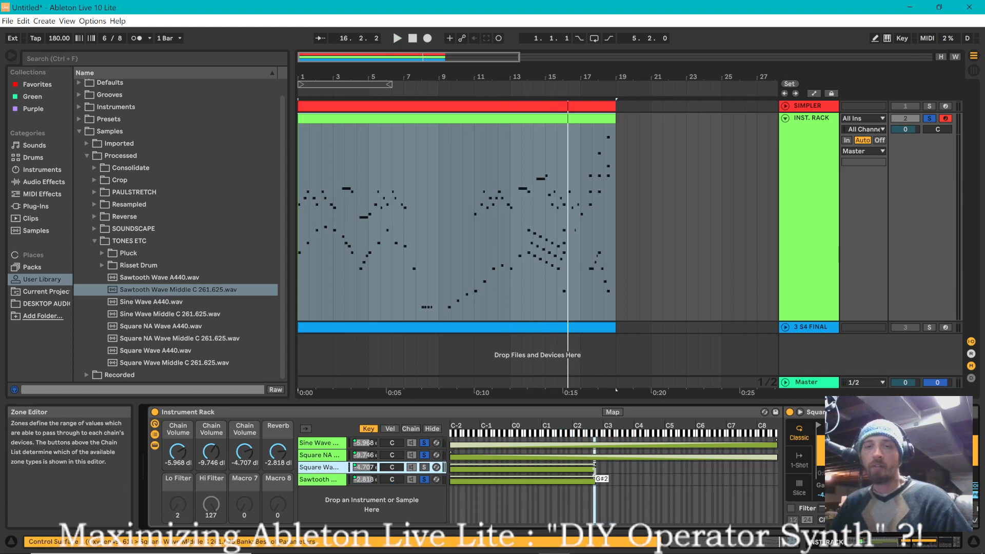
click(399, 38)
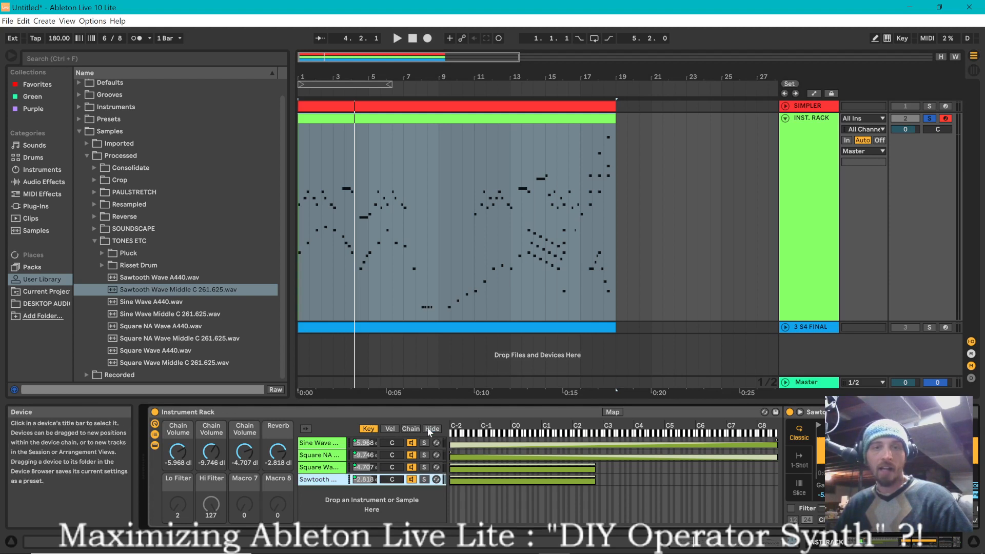
Review the sine chain's select zones, clear the time selection and fold the INST. RACK track.
click(411, 429)
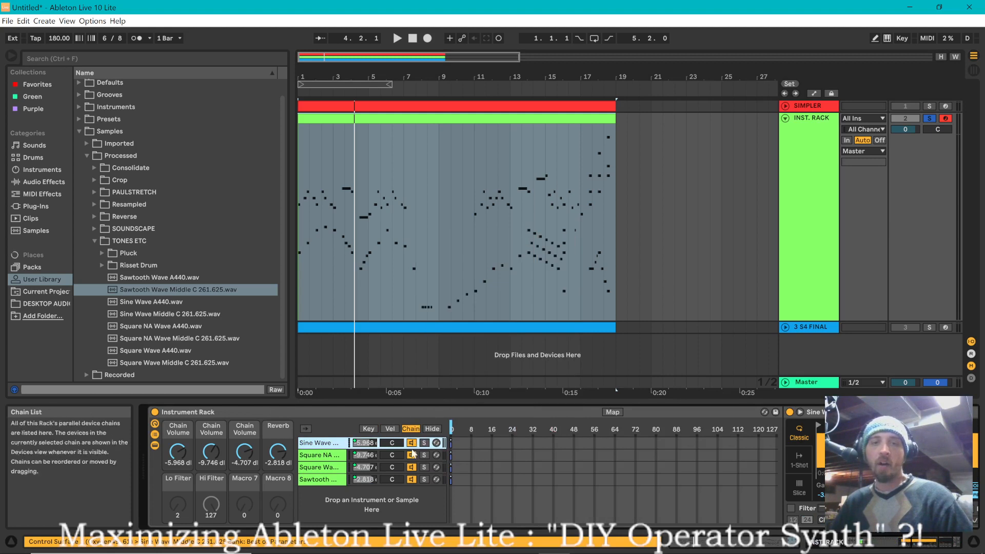
right_click(411, 443)
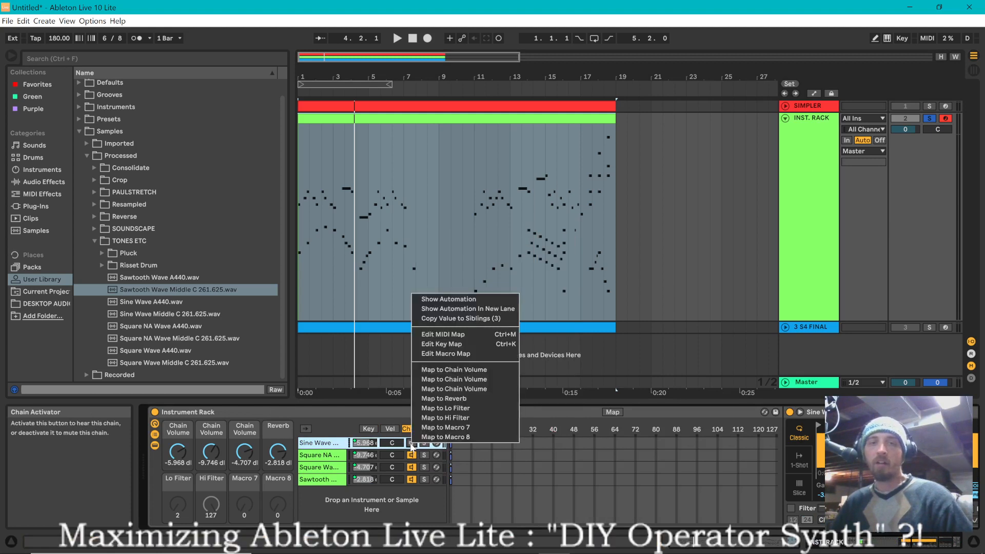
mouse_move(455, 335)
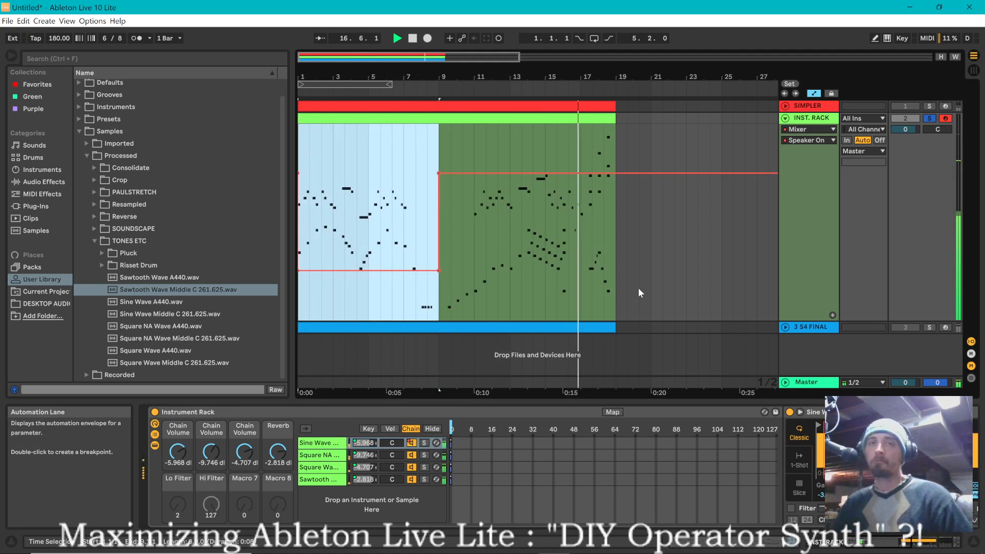
click(413, 39)
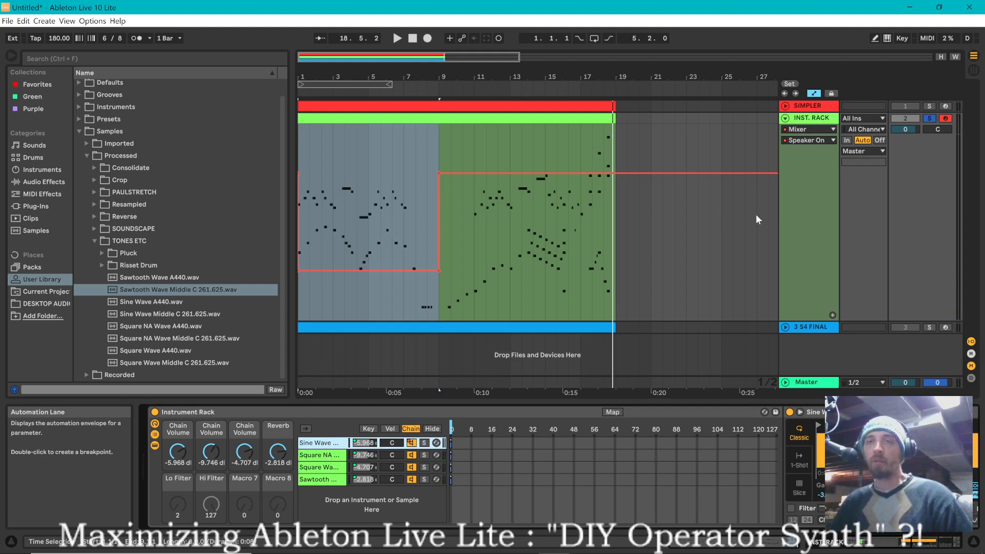
click(784, 117)
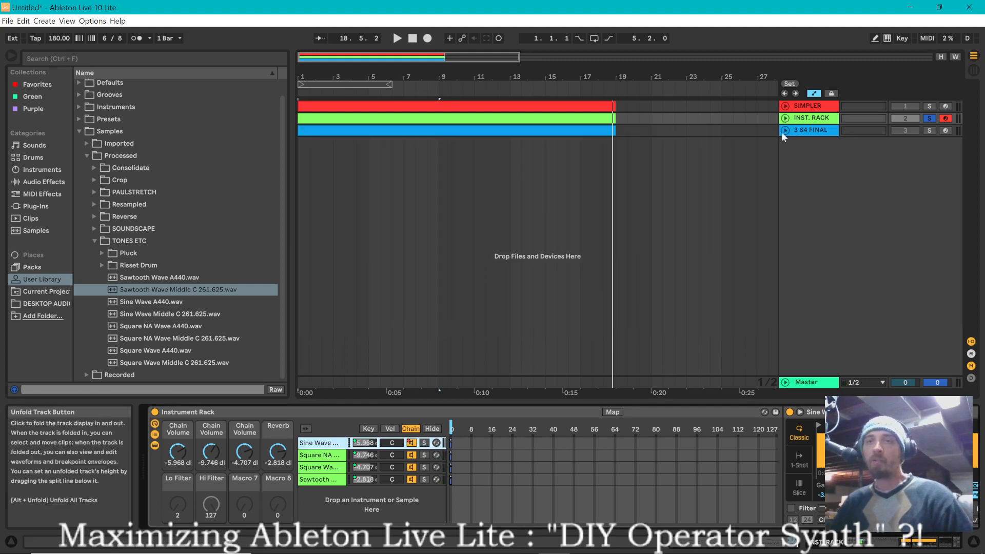
Unfold track 3 S4 FINAL and show the Simpler in its SQUARE NA chain.
click(783, 130)
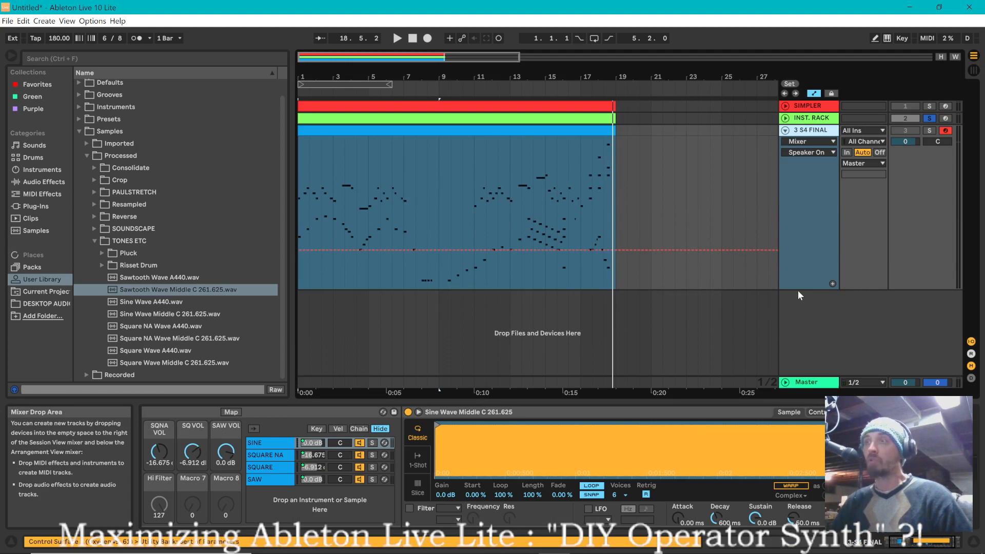
click(269, 455)
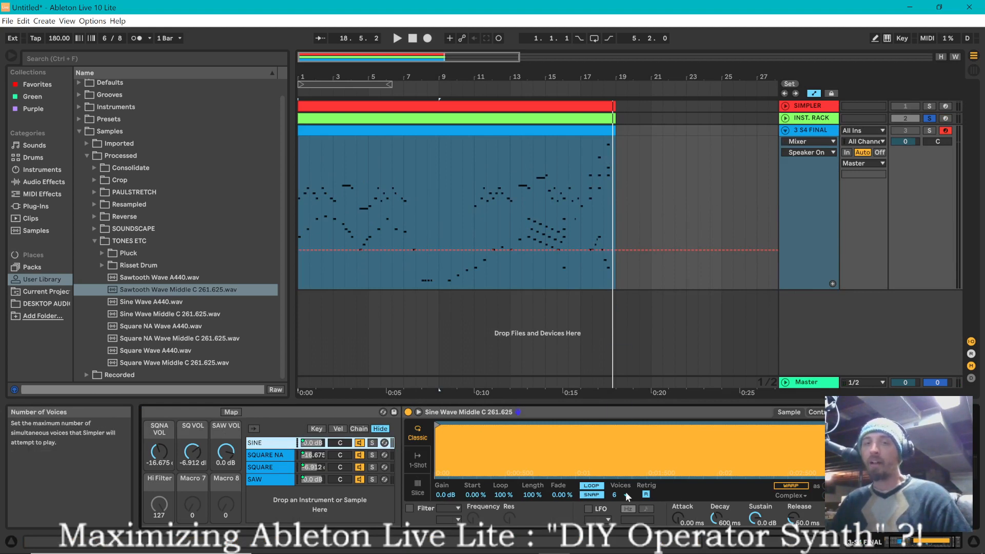
click(614, 495)
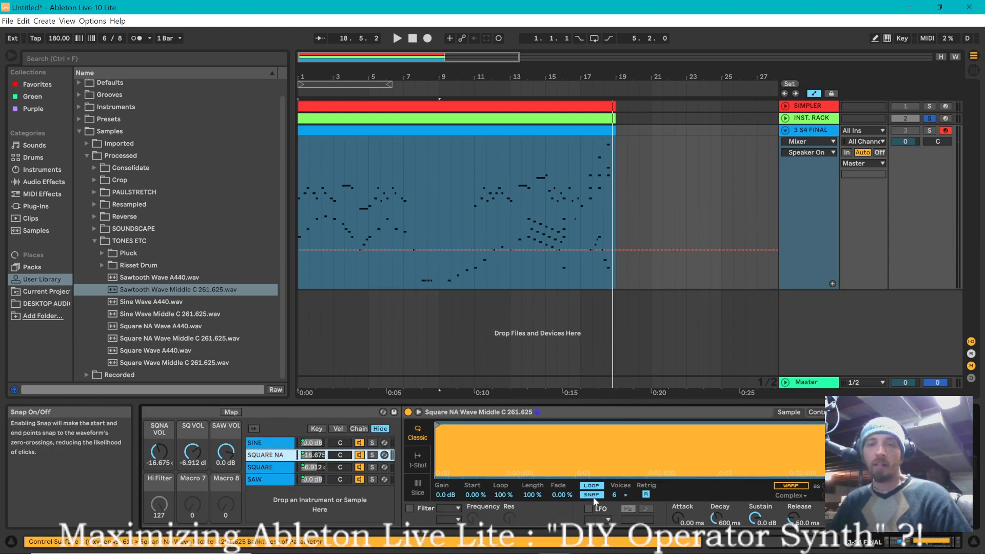
Limit the Square NA Simpler to 1 voice and show its glide, filter and LFO controls.
click(618, 495)
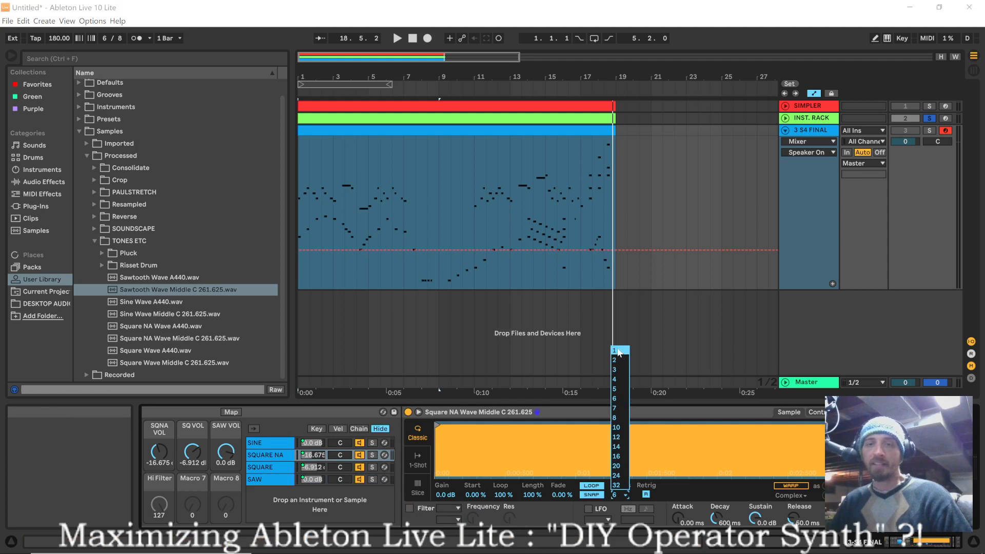
click(614, 351)
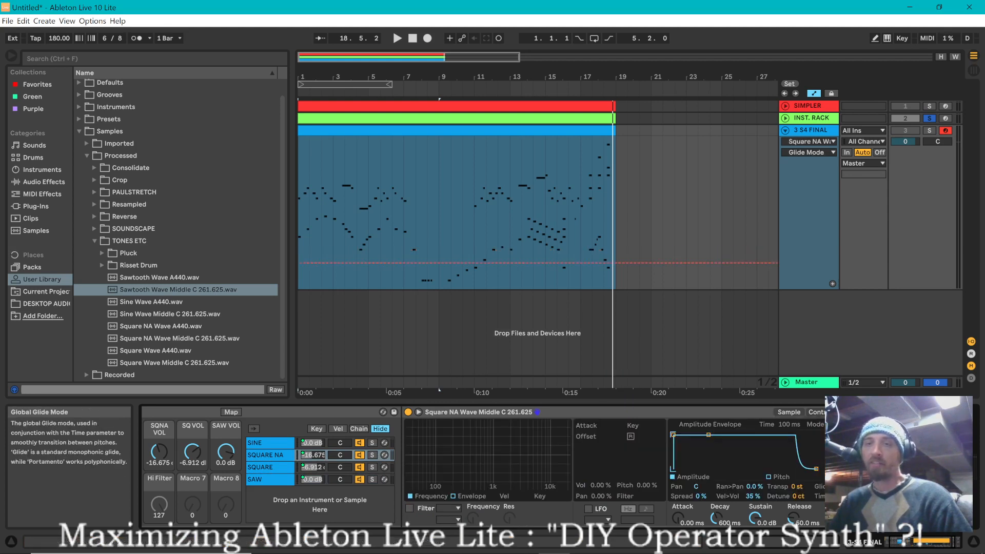
click(808, 152)
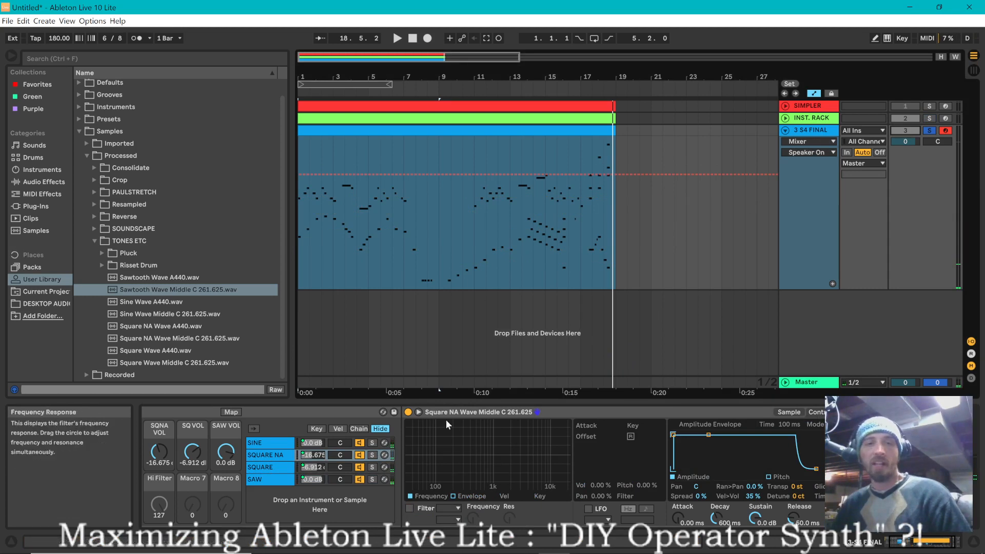
click(381, 455)
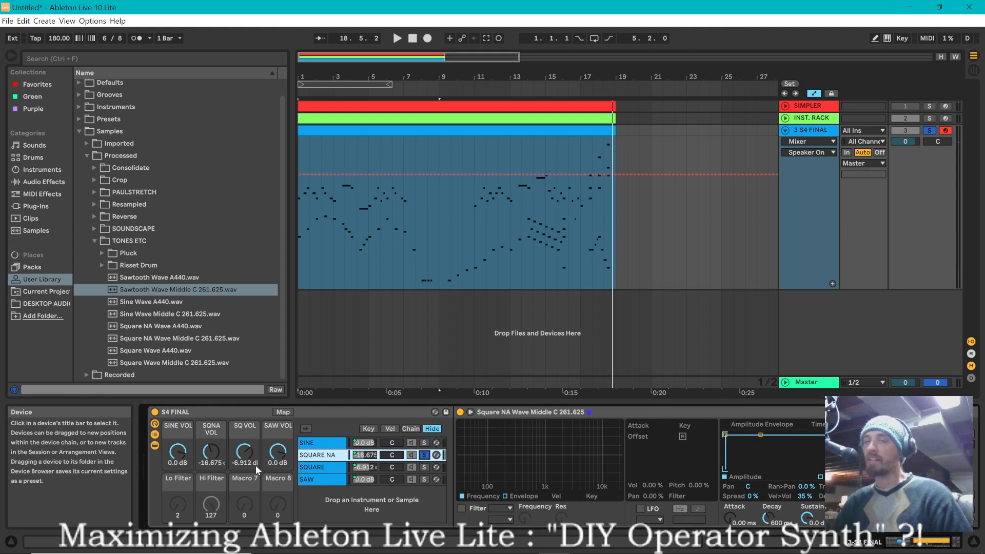
mouse_move(574, 482)
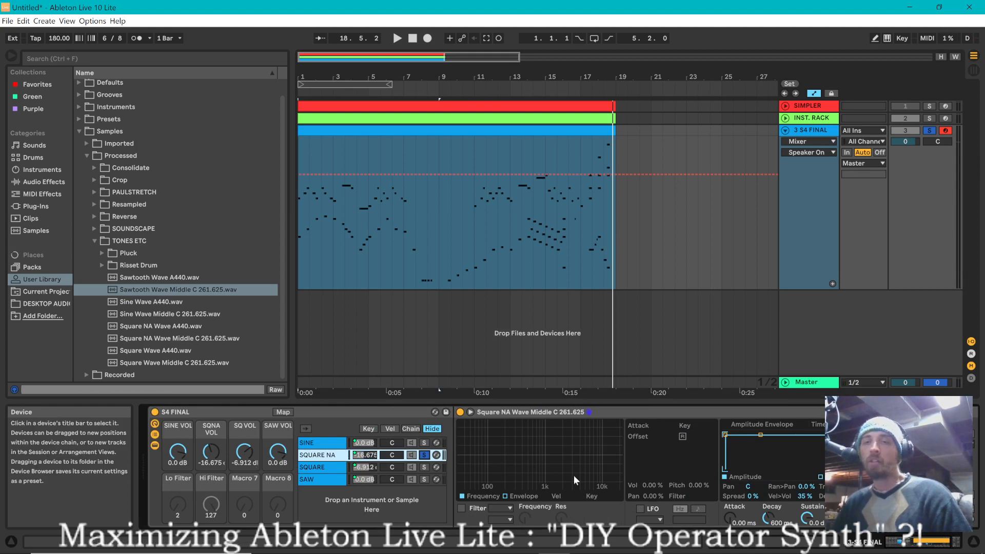
mouse_move(446, 412)
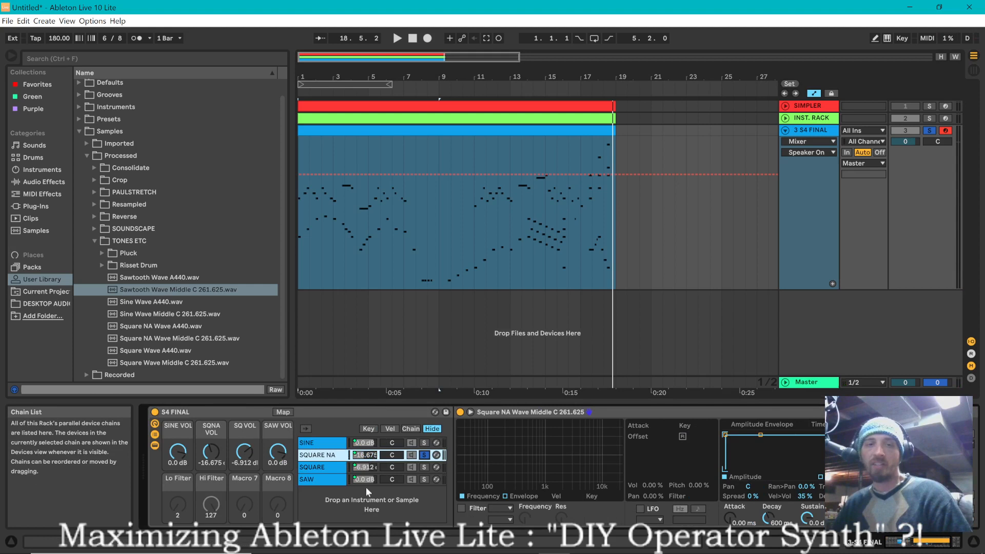
Show the Sawtooth Wave Middle C Simpler from the SAW chain.
click(321, 479)
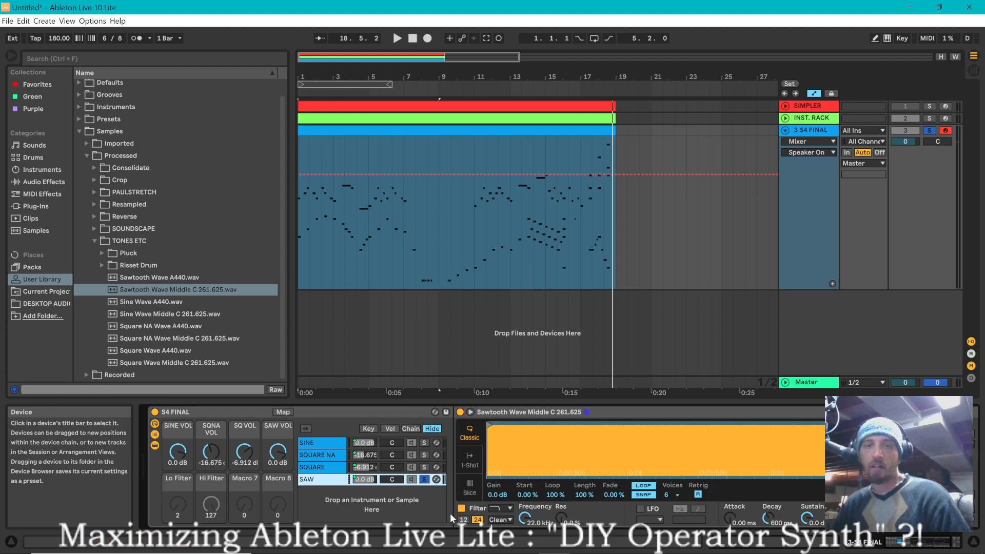
Enable the Sawtooth Simpler's LFO with 50 ms attack, 50% key, 50% volume, 30 Hz rate.
click(640, 509)
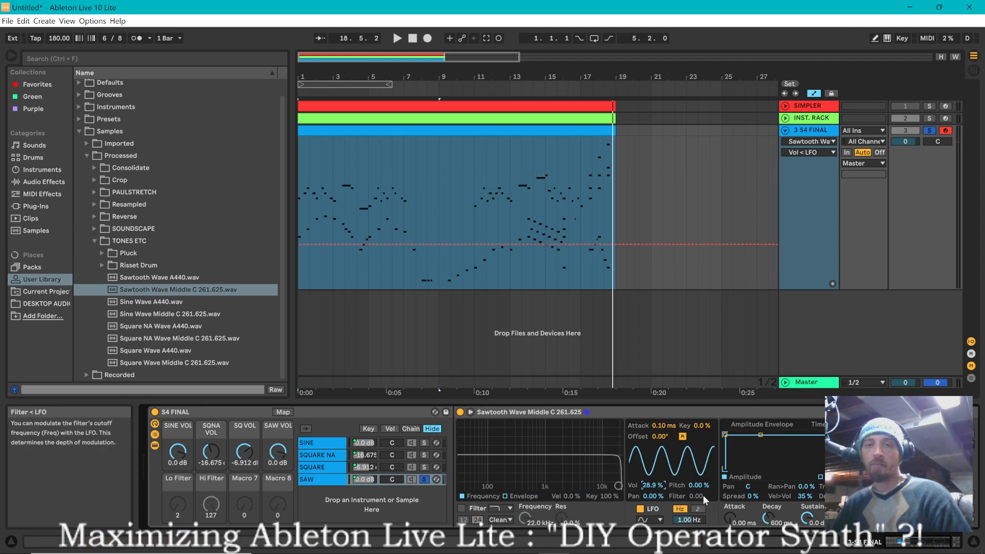
mouse_move(669, 433)
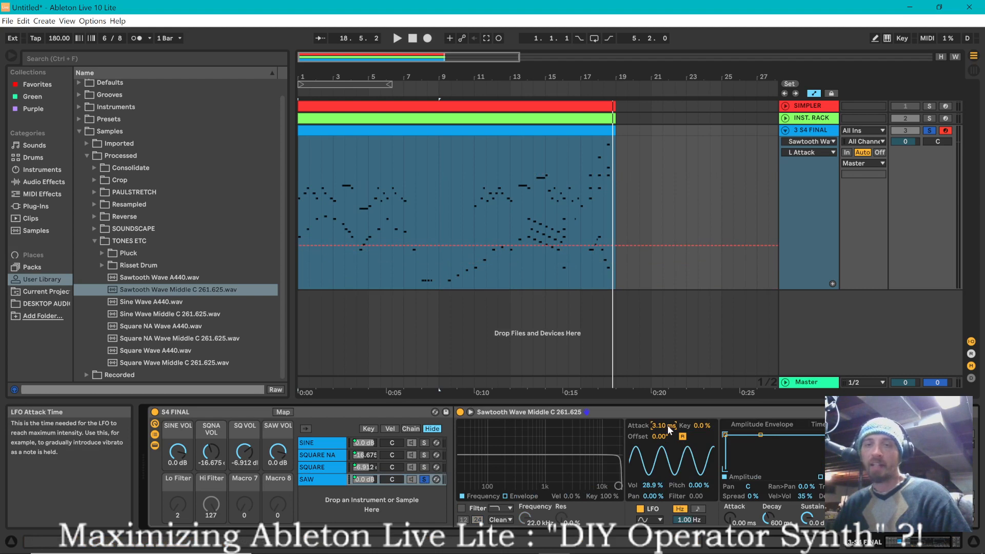
drag(663, 425, 663, 408)
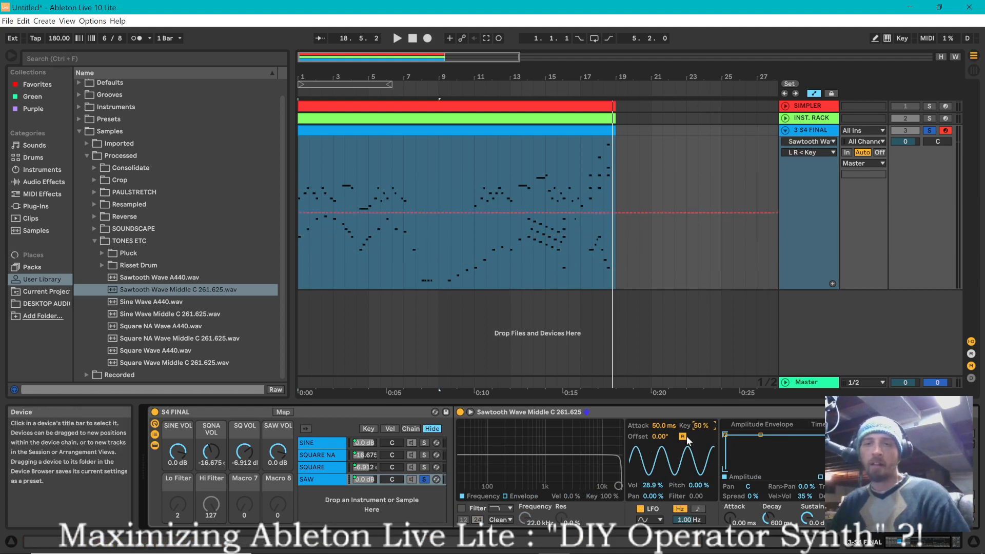
mouse_move(683, 443)
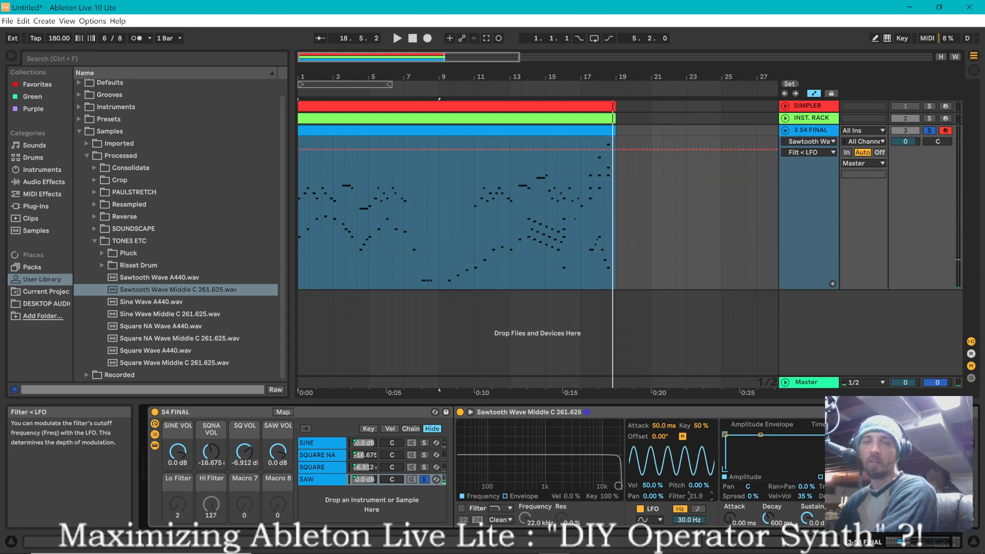
Route the LFO to a 1.60 kHz band-pass filter, Res 33%, Vol 0%, synced at 1/16.
click(474, 519)
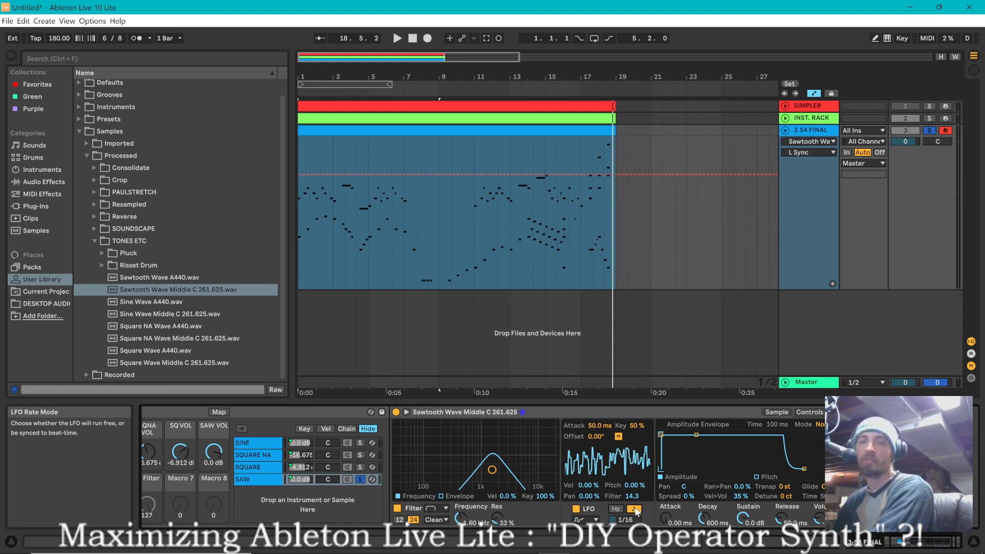
Set the LFO to 1/64 with 1 s attack, filter depth 24, OSR circuit with 24 dB drive.
click(641, 509)
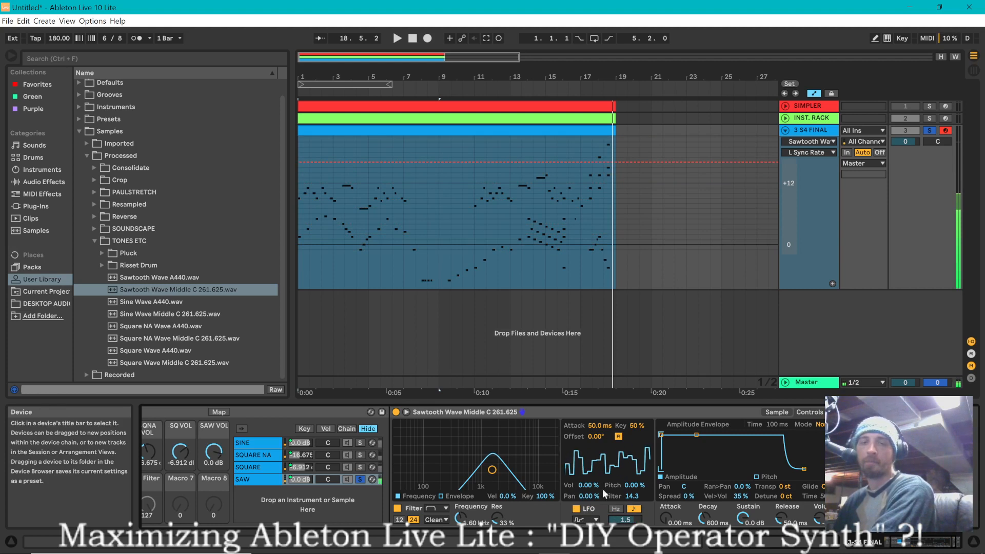
mouse_move(634, 509)
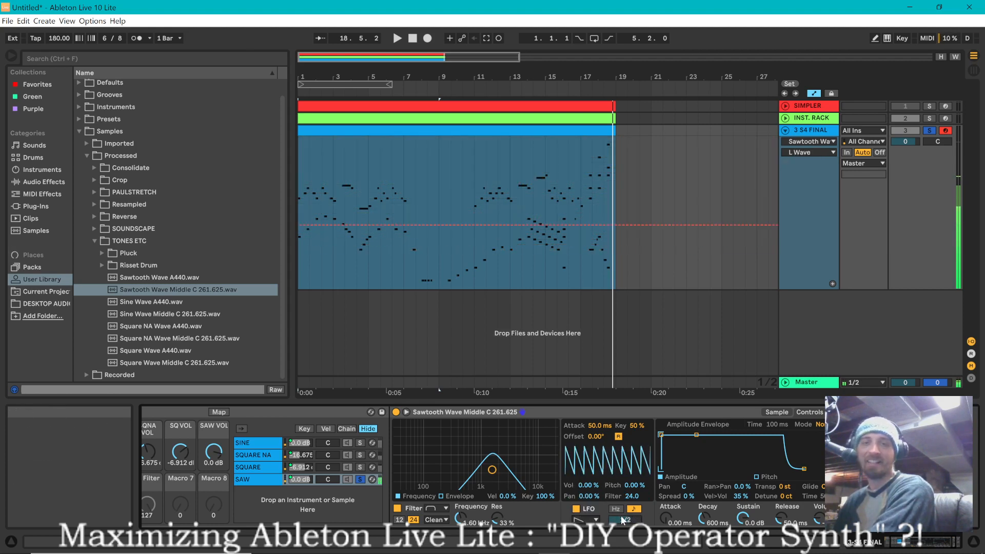
click(639, 509)
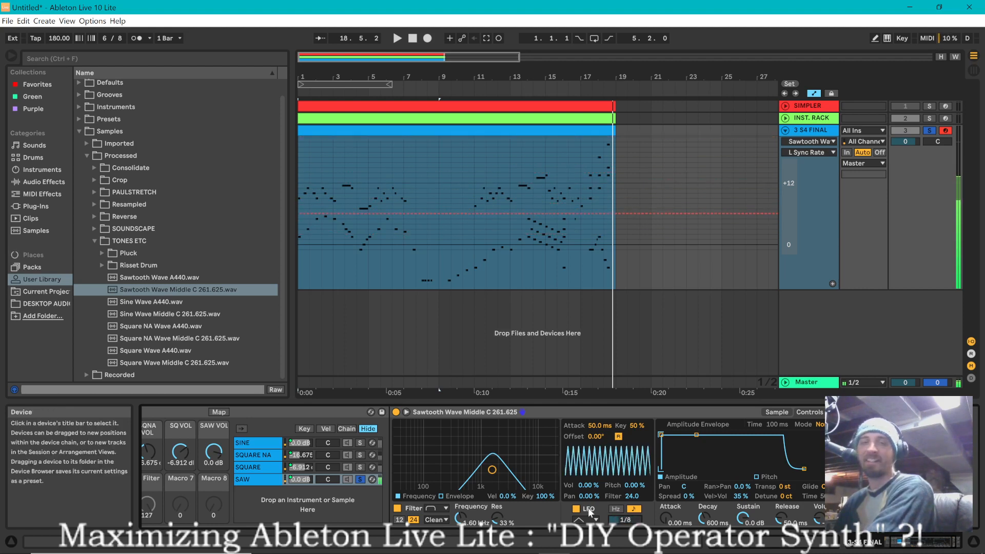
click(633, 511)
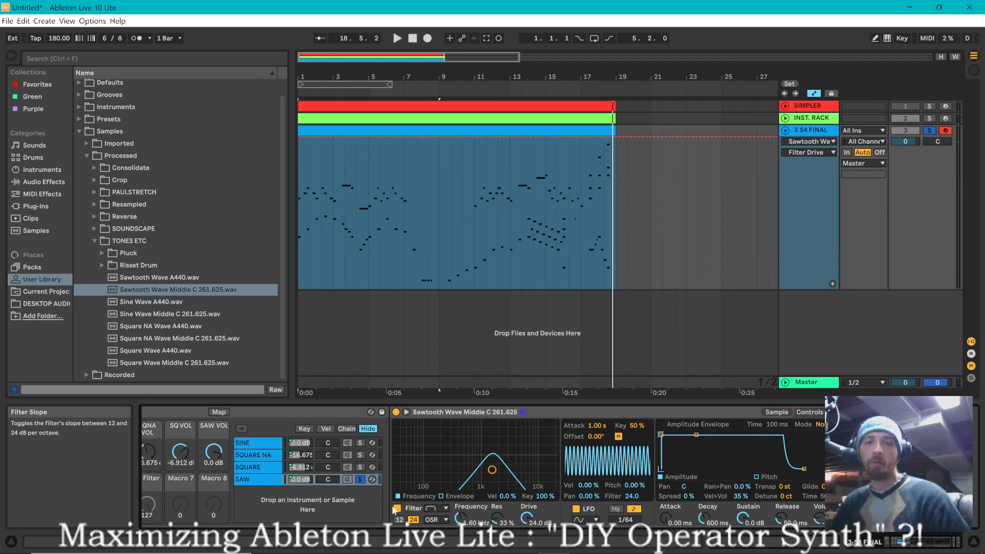
Switch the Sawtooth LFO off, return to Sample view and select the S4 FINAL MIDI clip.
click(576, 509)
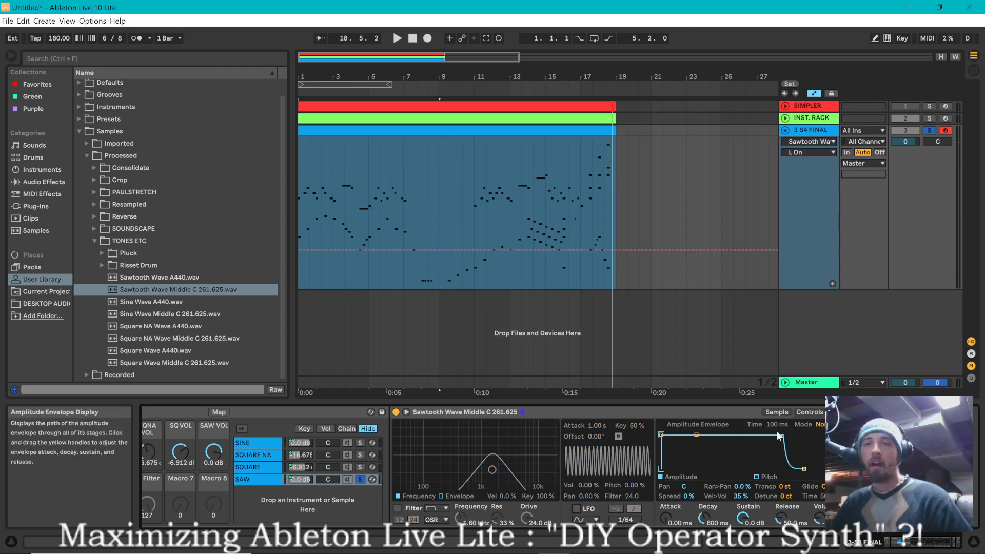
click(777, 412)
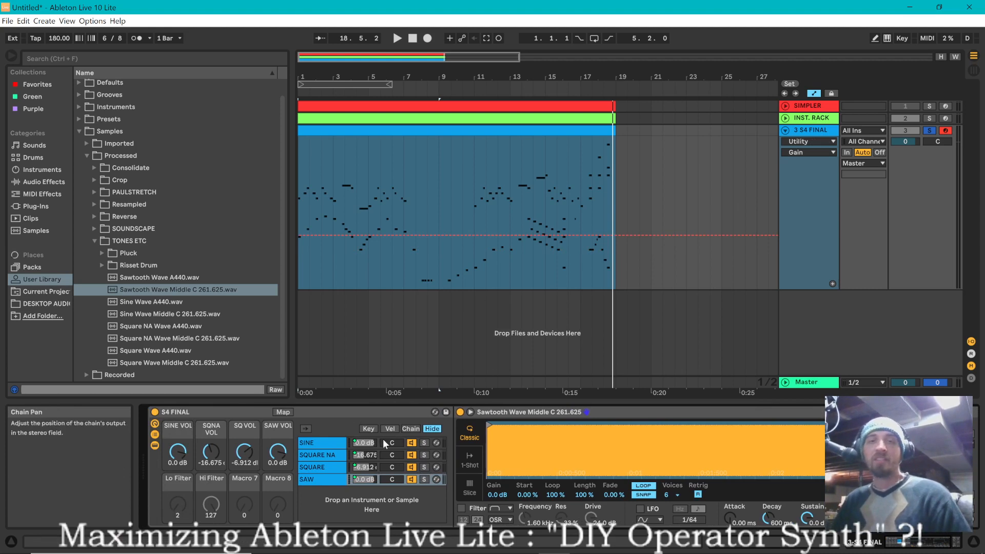
click(566, 131)
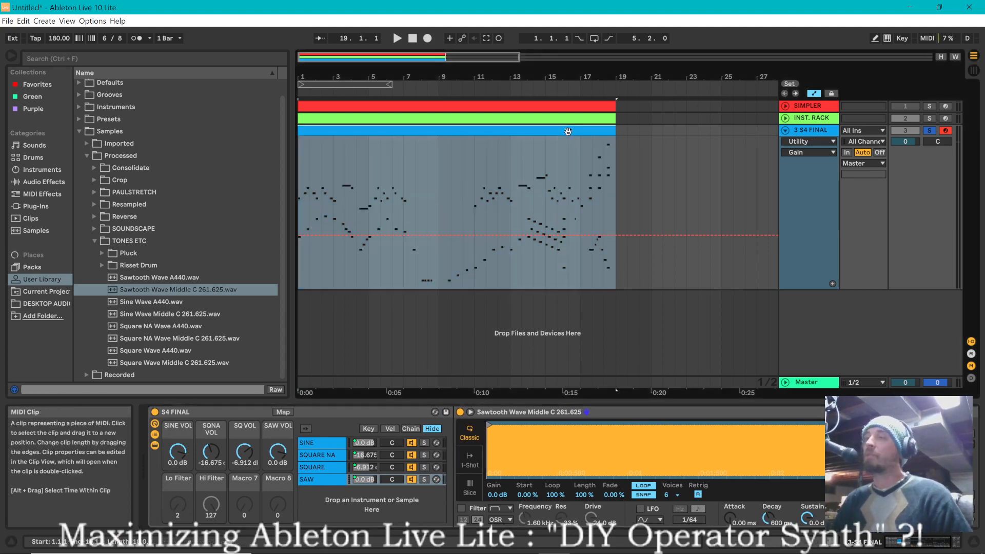